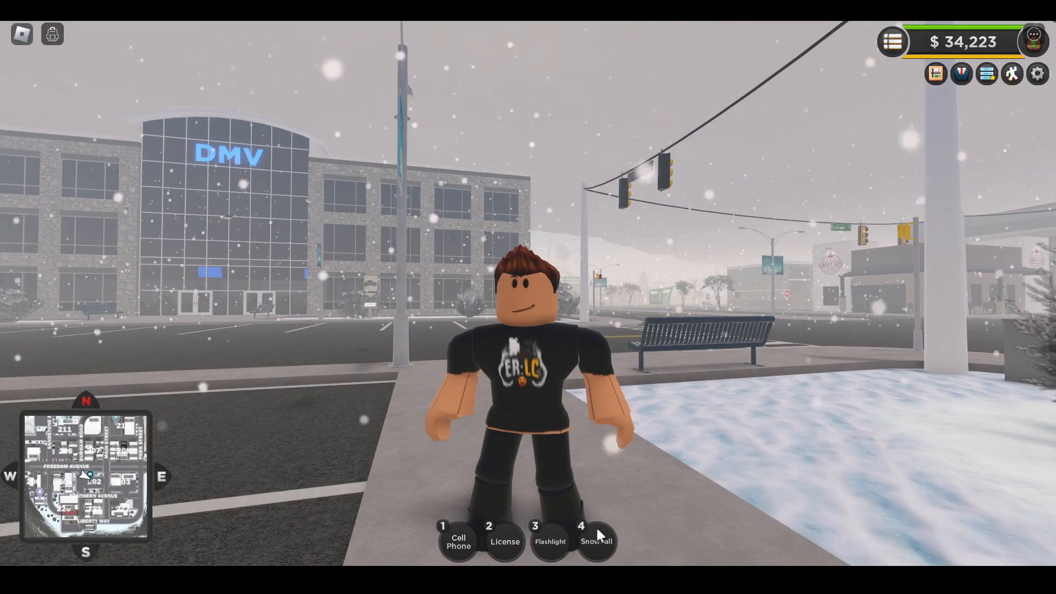
Equip the snowball from the hotbar and throw it across the snowy street.
left_click(596, 541)
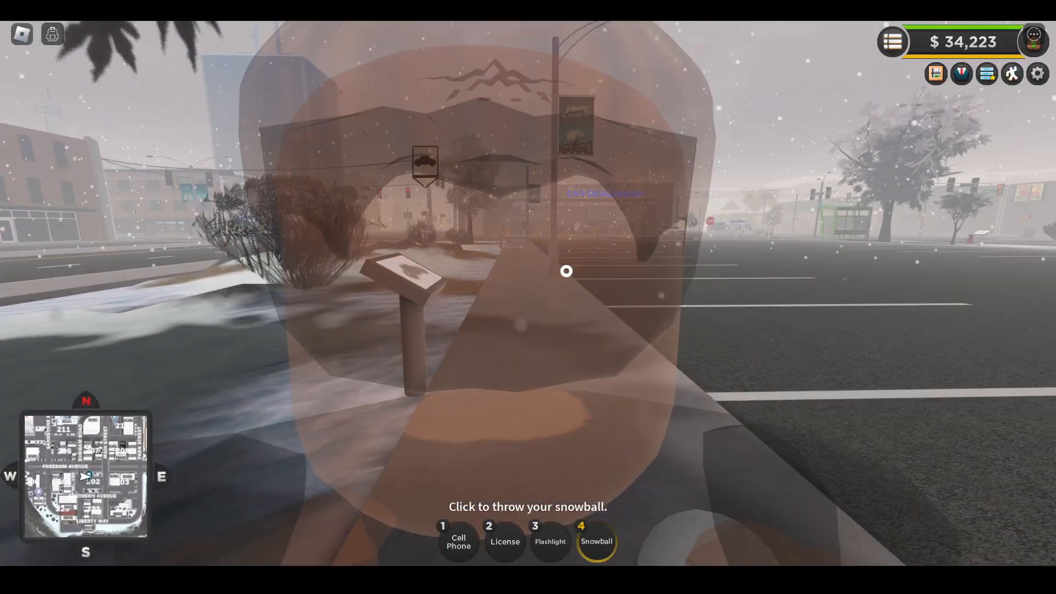
left_click(566, 271)
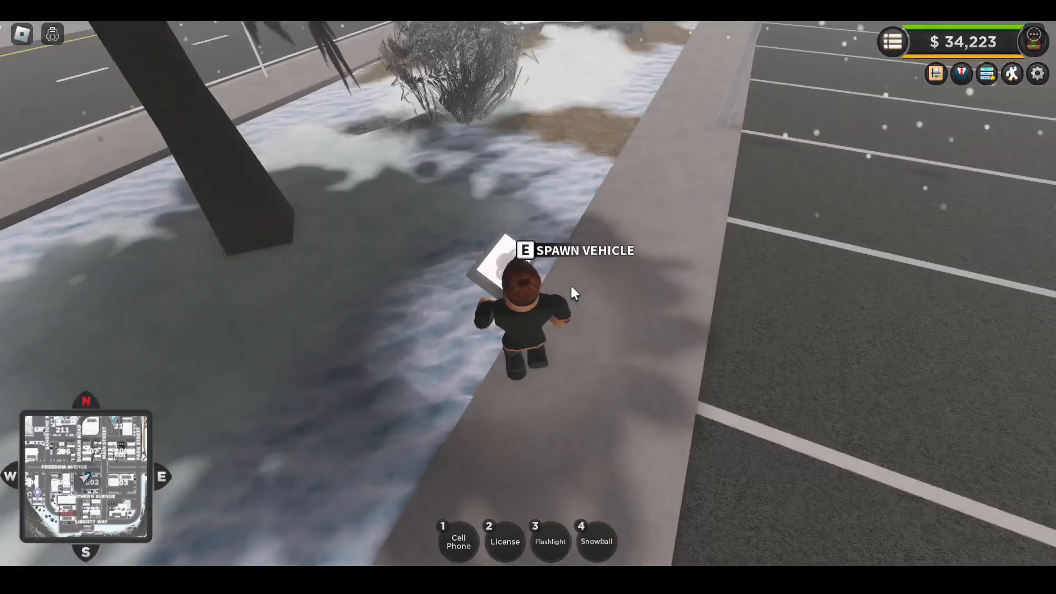
Spawn the owned 2020 Navara Imperium from the vehicle spawner at the pad.
key("e")
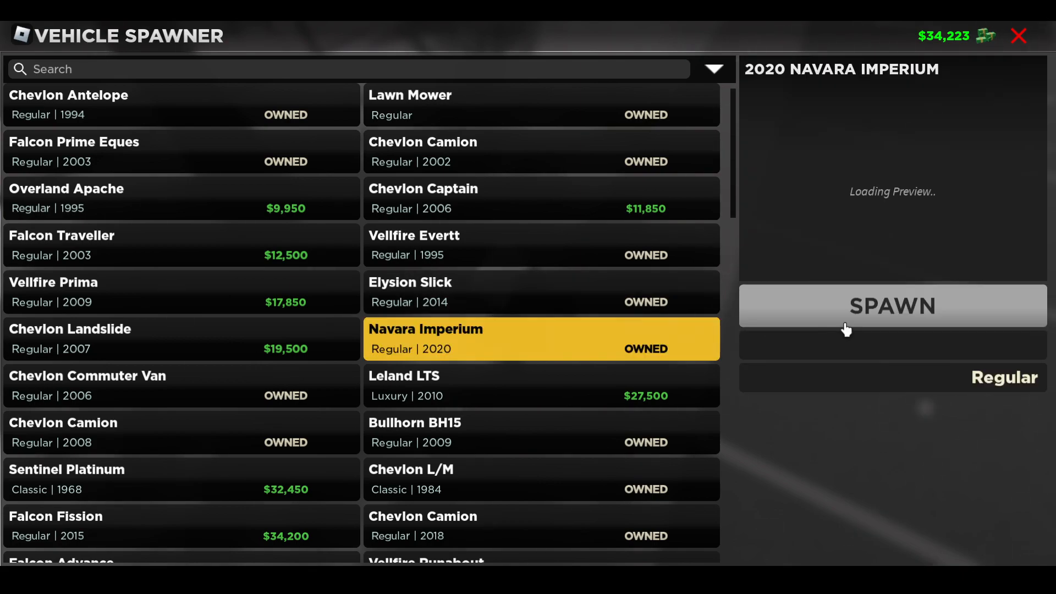
left_click(893, 306)
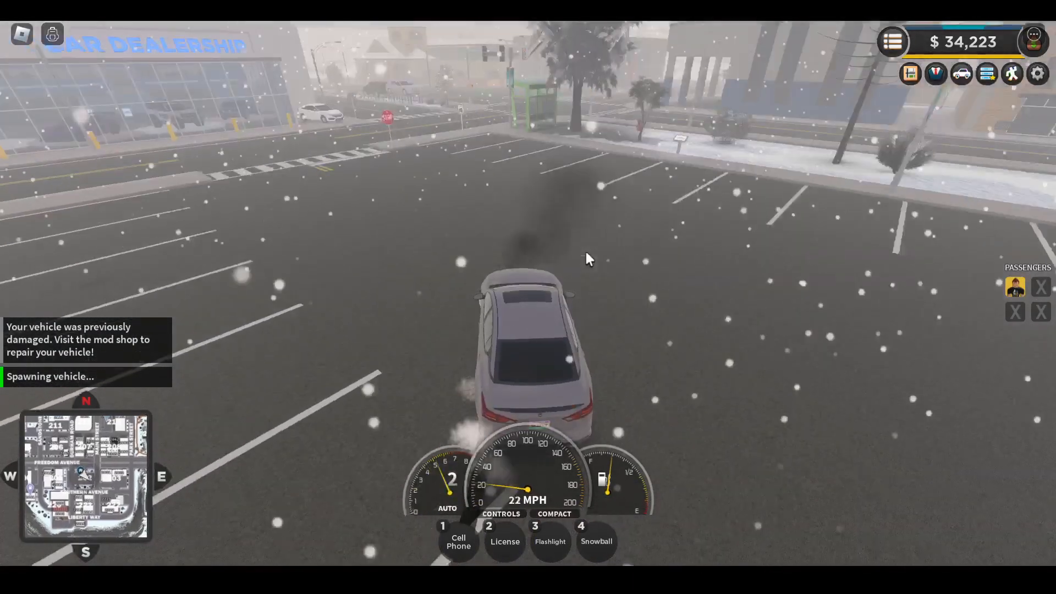
Drive the Navara Imperium forward across the lot and stop beside the building.
key("w")
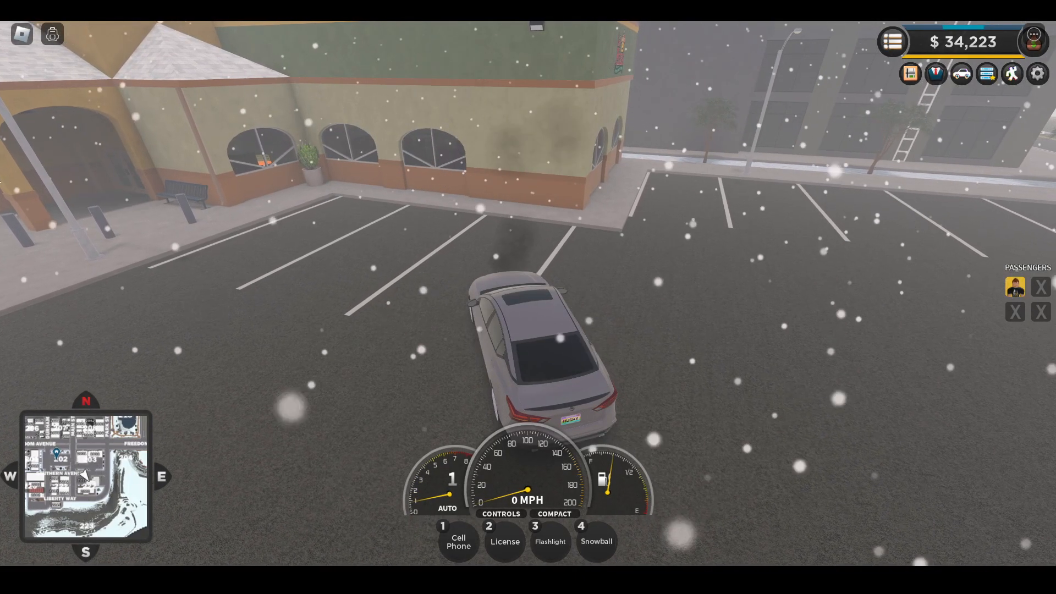
key("w")
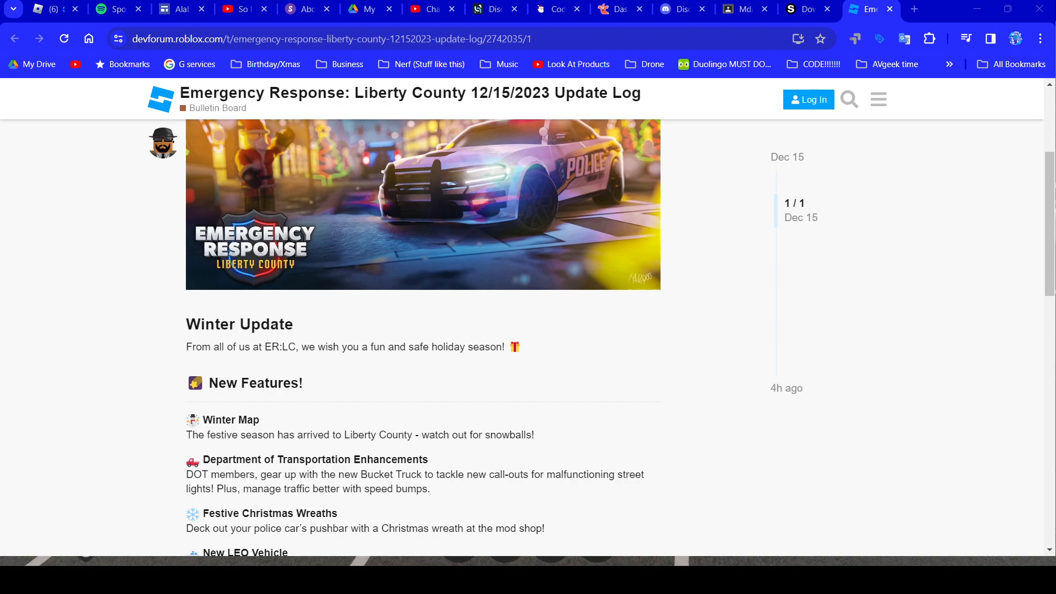
mouse_move(272, 374)
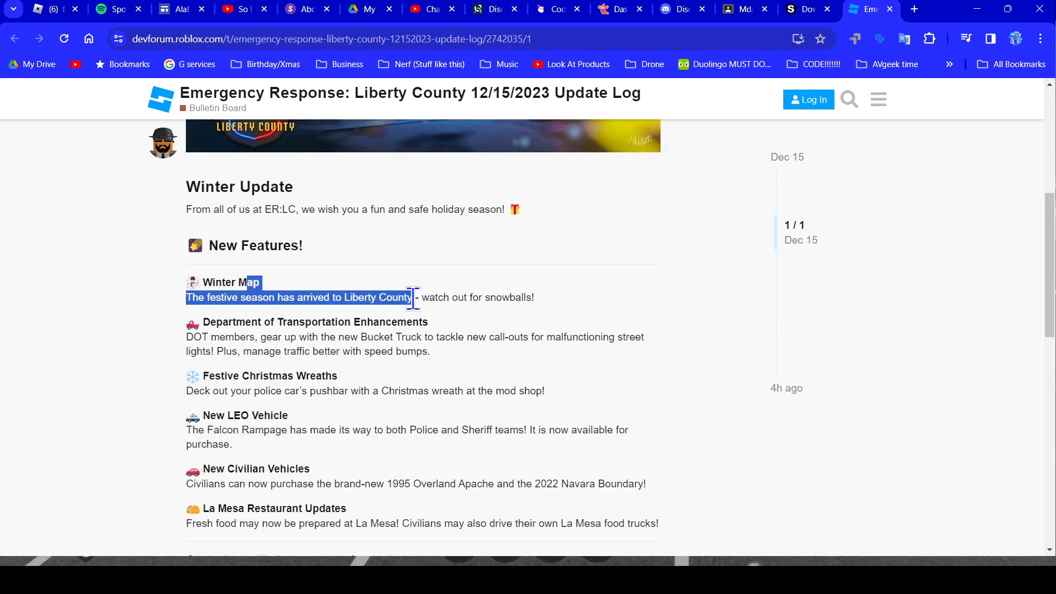
Highlight the Department of Transportation Enhancements entry in the update log, then clear it.
left_click(491, 289)
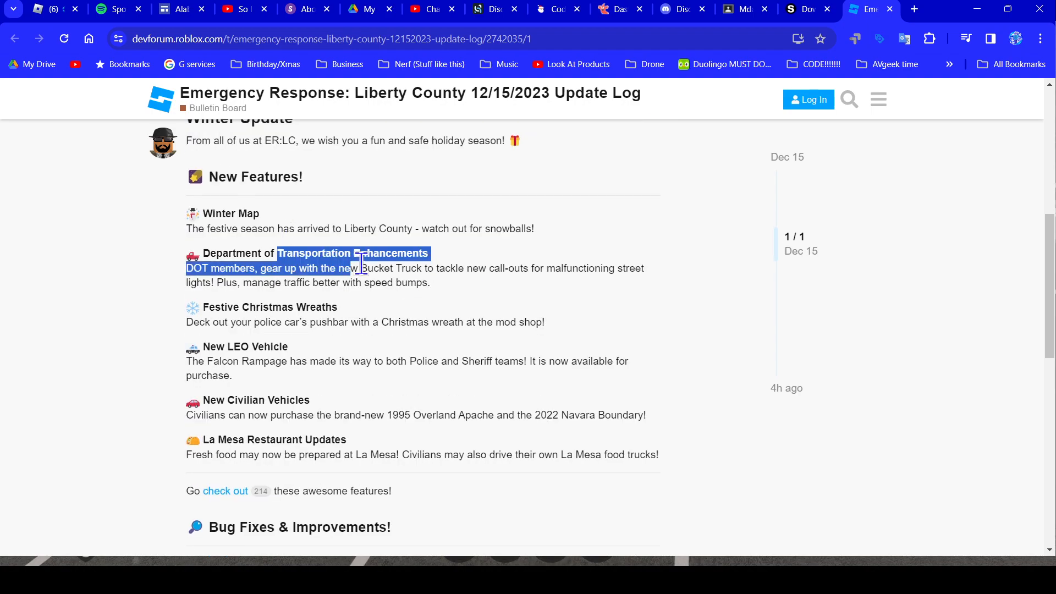
left_click(376, 267)
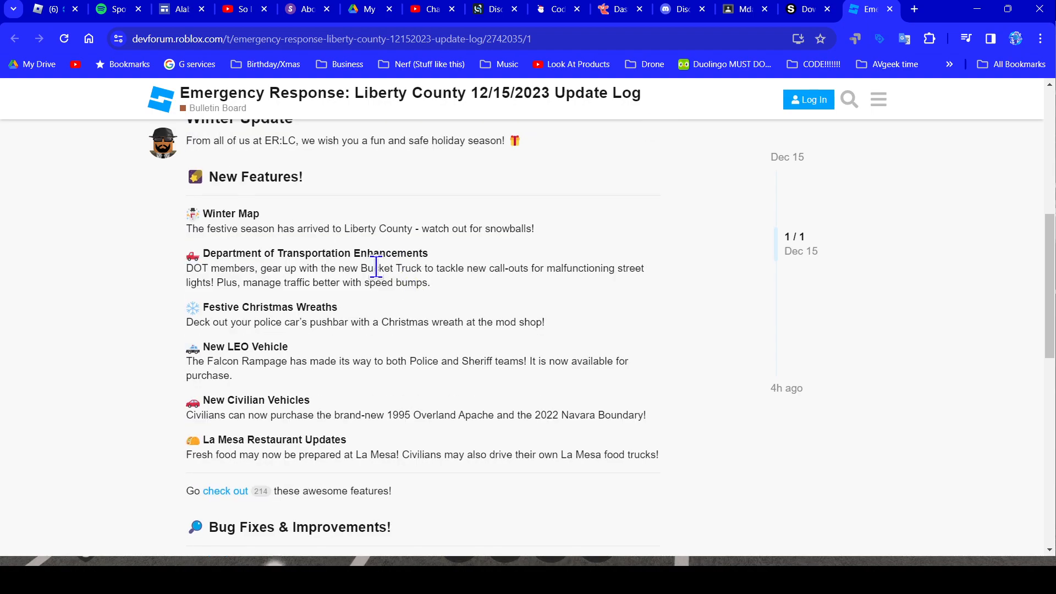
mouse_move(317, 368)
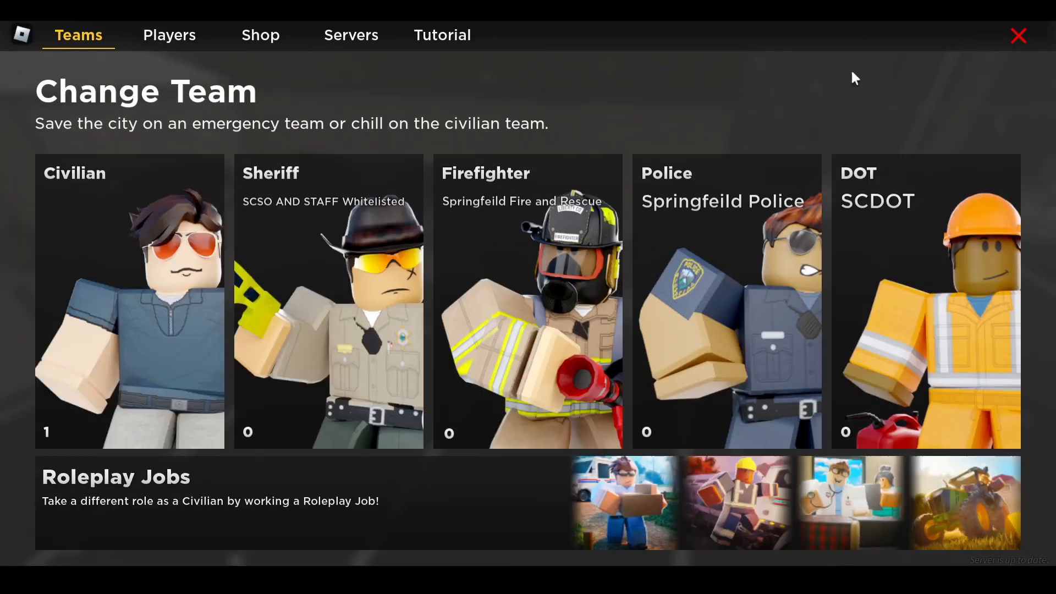
Join the DOT team with callsign 4362.
left_click(926, 300)
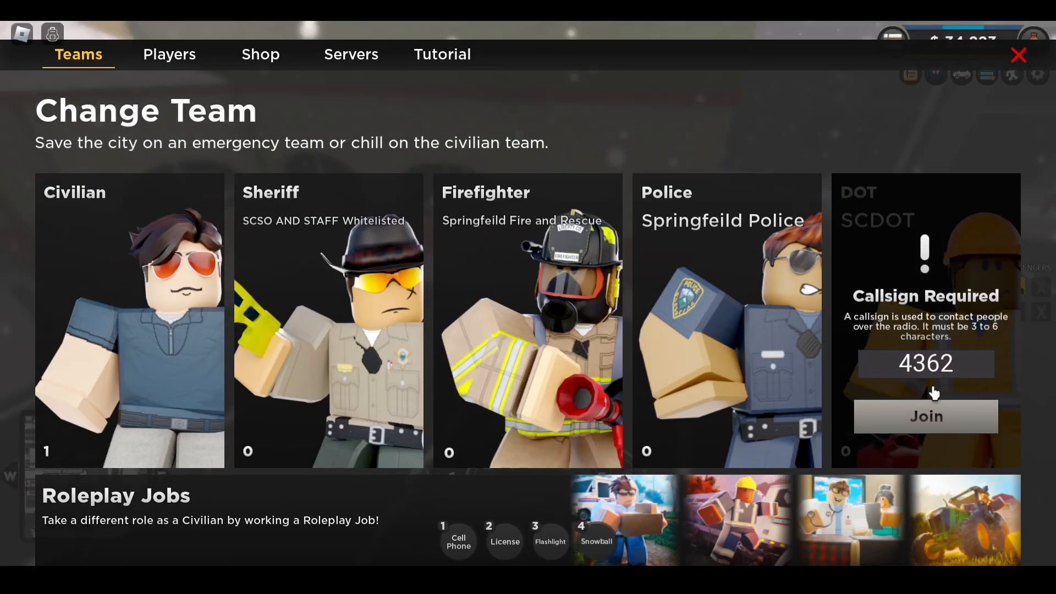
left_click(926, 416)
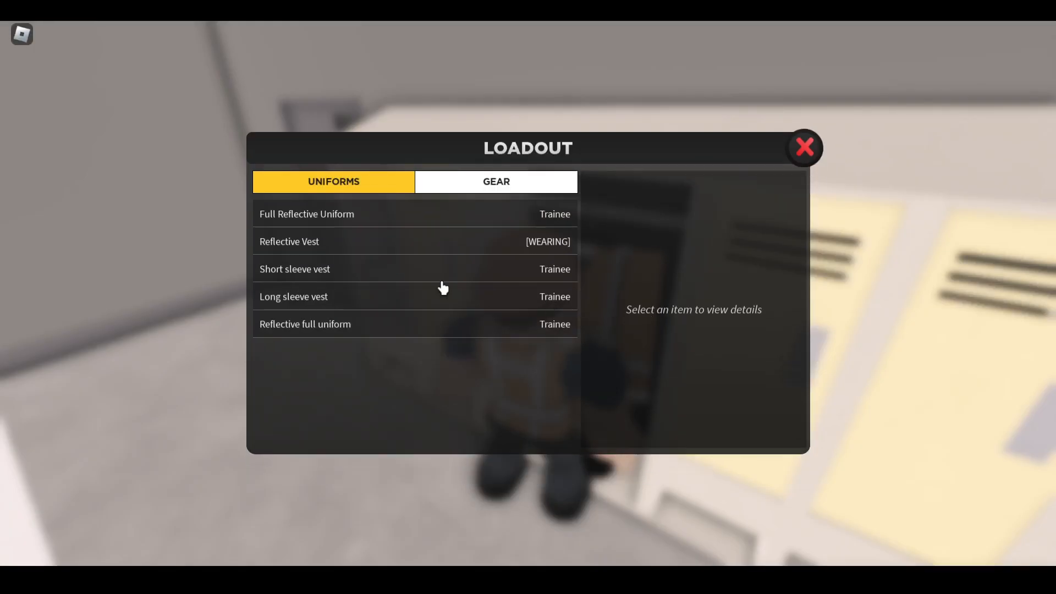
Keep the Reflective Vest equipped in the DOT uniform loadout.
left_click(305, 323)
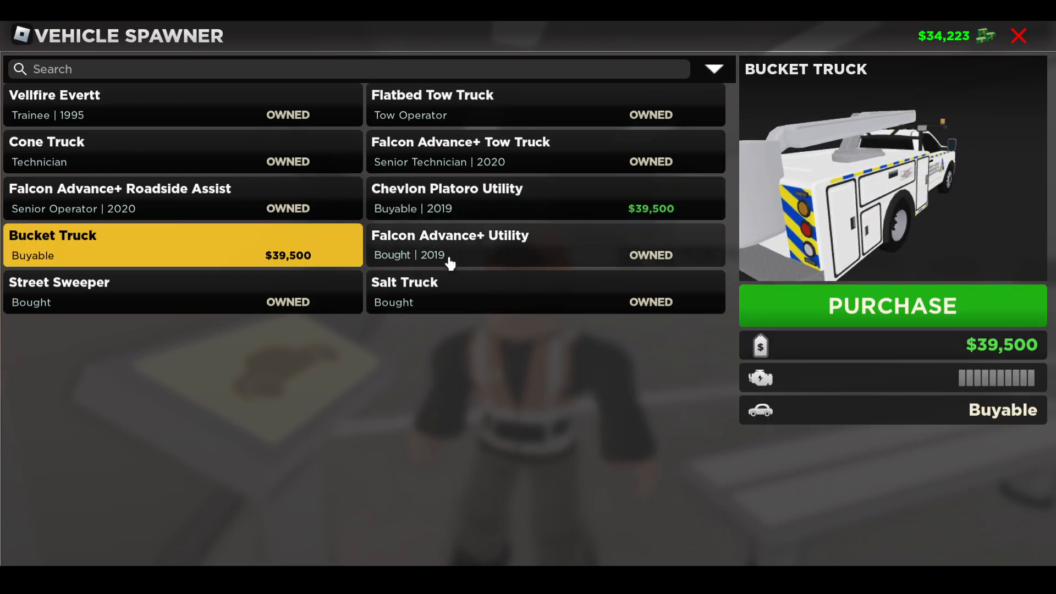
Attempt to buy the $39,500 Bucket Truck, which fails against the $34,223 balance.
left_click(545, 198)
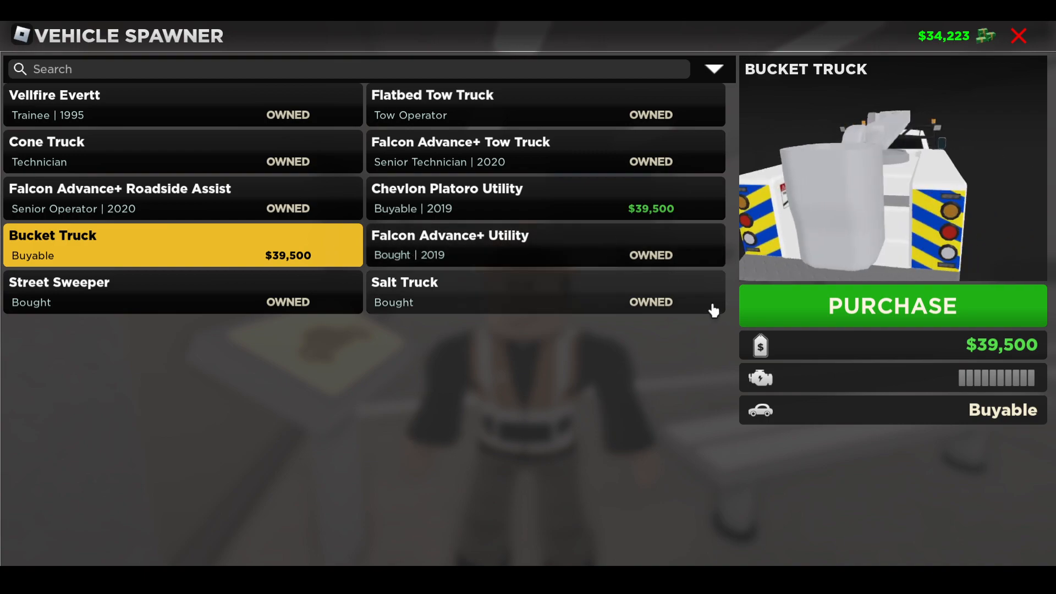
left_click(893, 306)
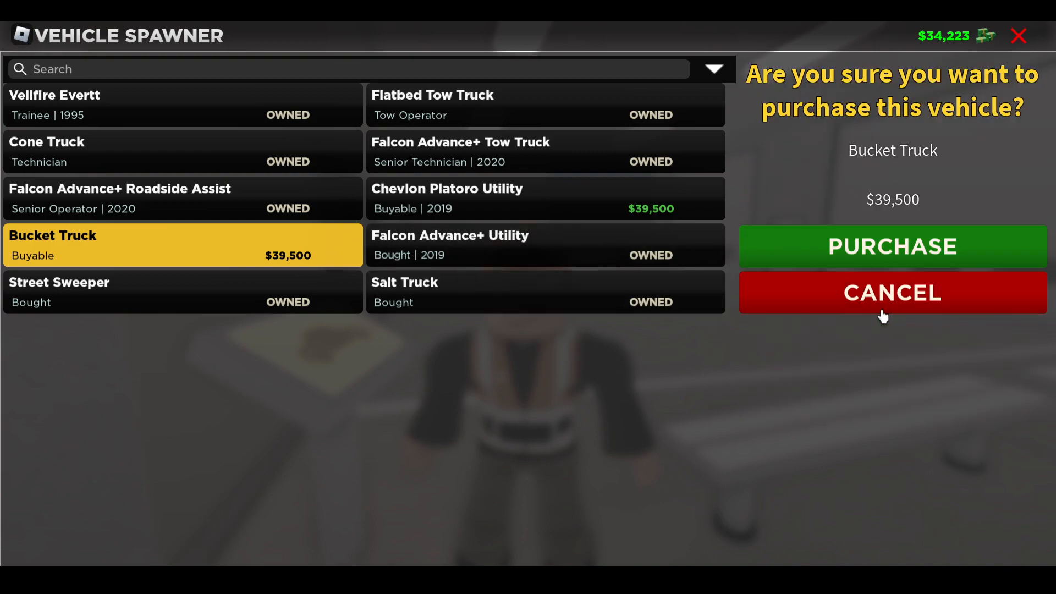
left_click(893, 246)
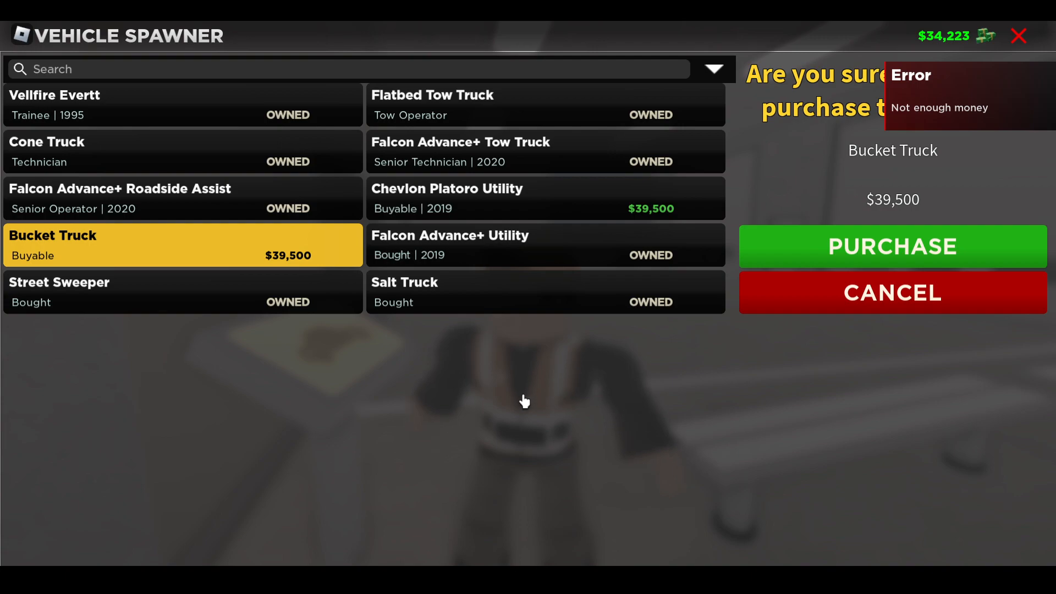
left_click(893, 292)
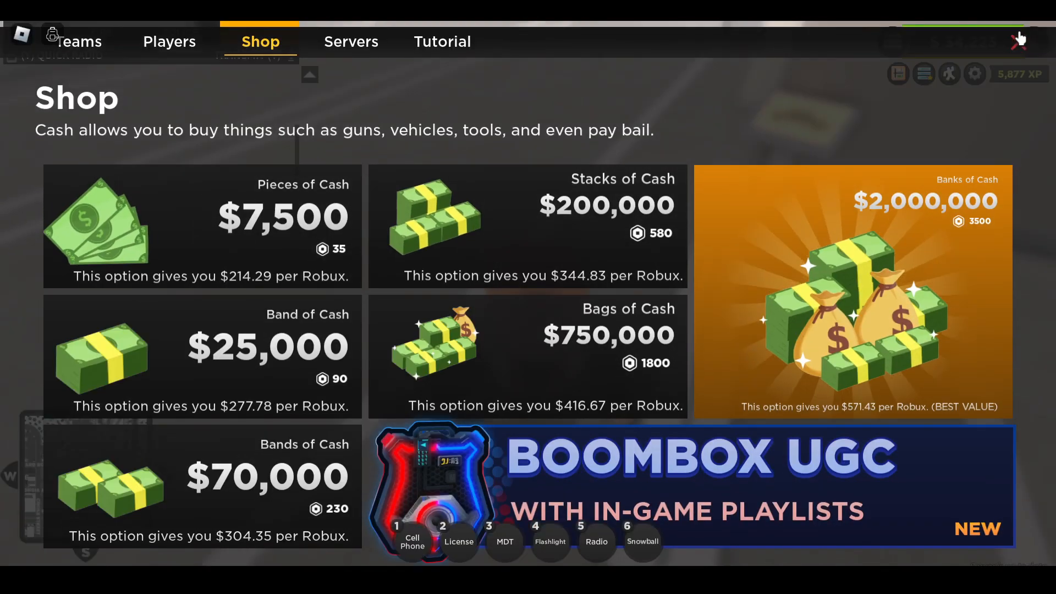
Close the cash shop and return to the game.
left_click(1017, 40)
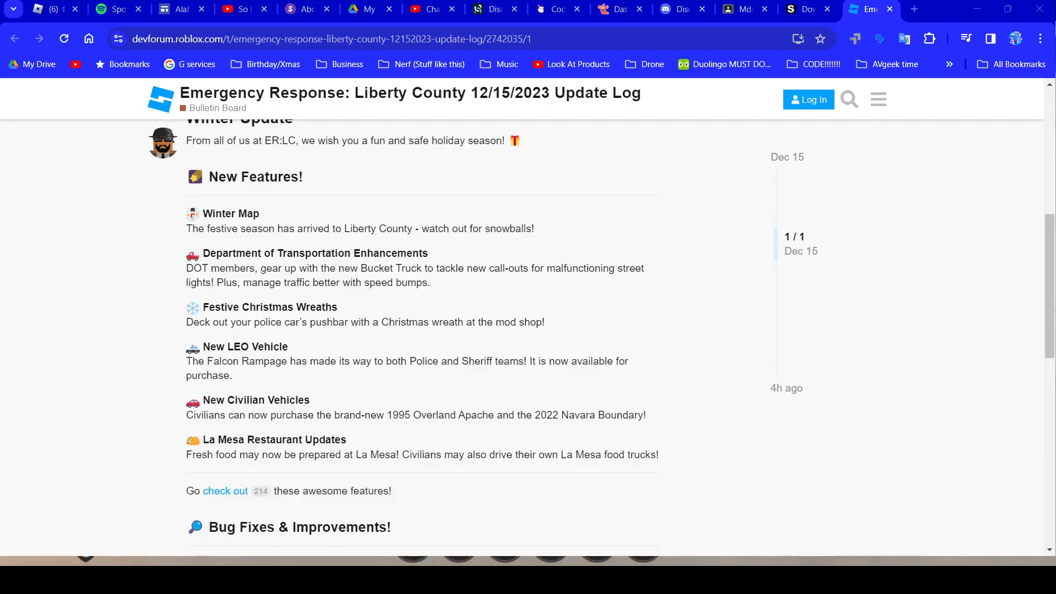
mouse_move(313, 325)
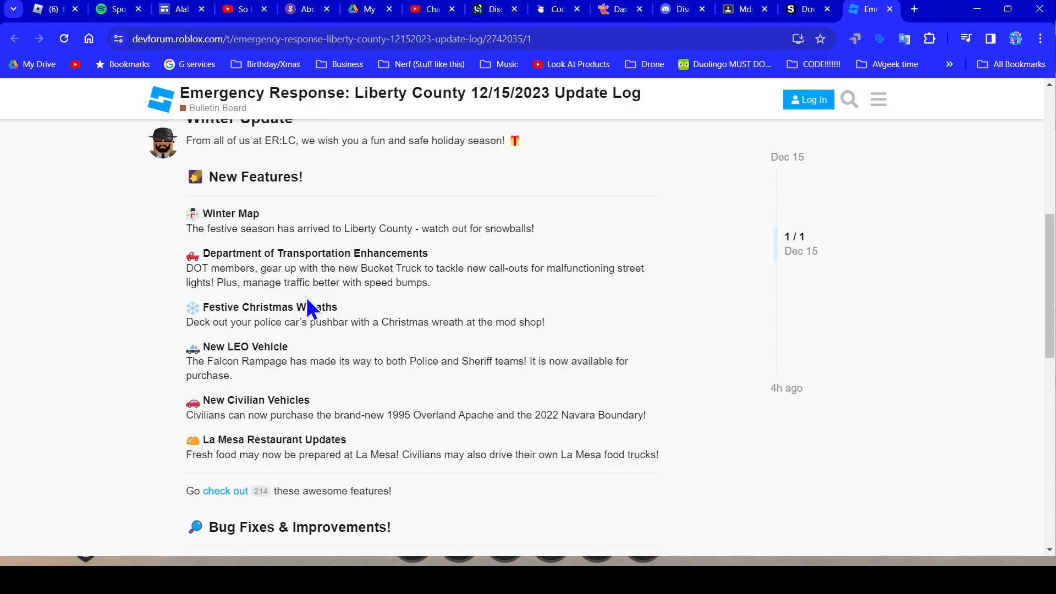
Highlight the Festive Christmas Wreaths entry and the next line in the New Features list.
left_click_drag(275, 307, 382, 322)
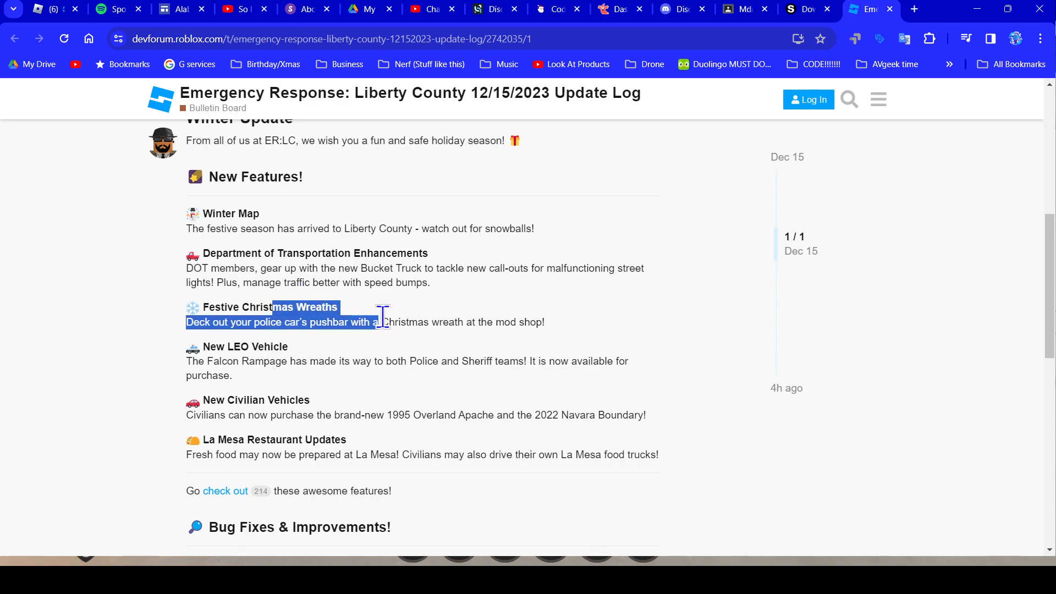
left_click(456, 321)
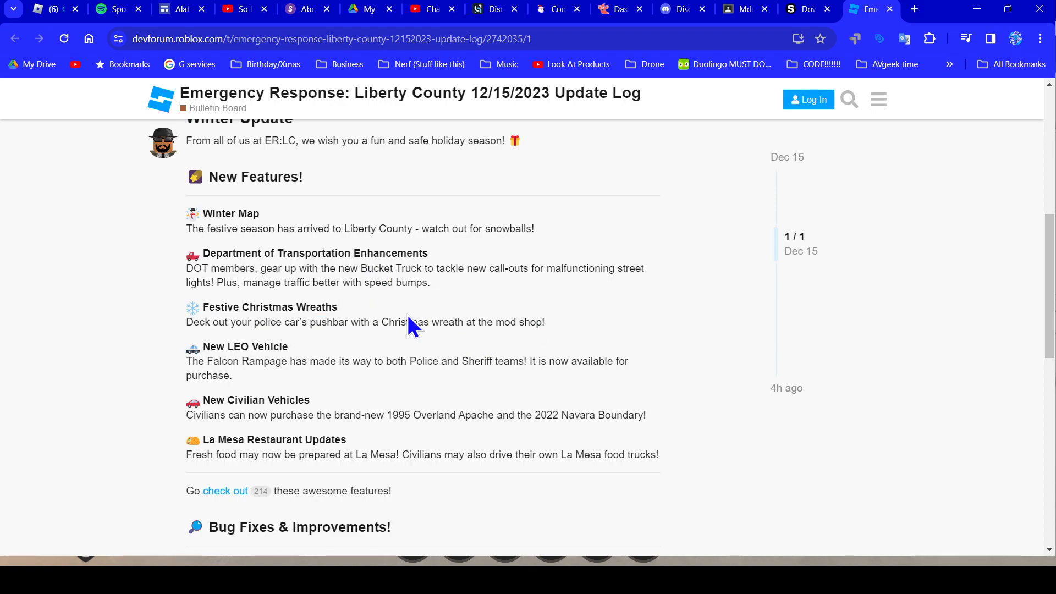
left_click_drag(207, 346, 301, 360)
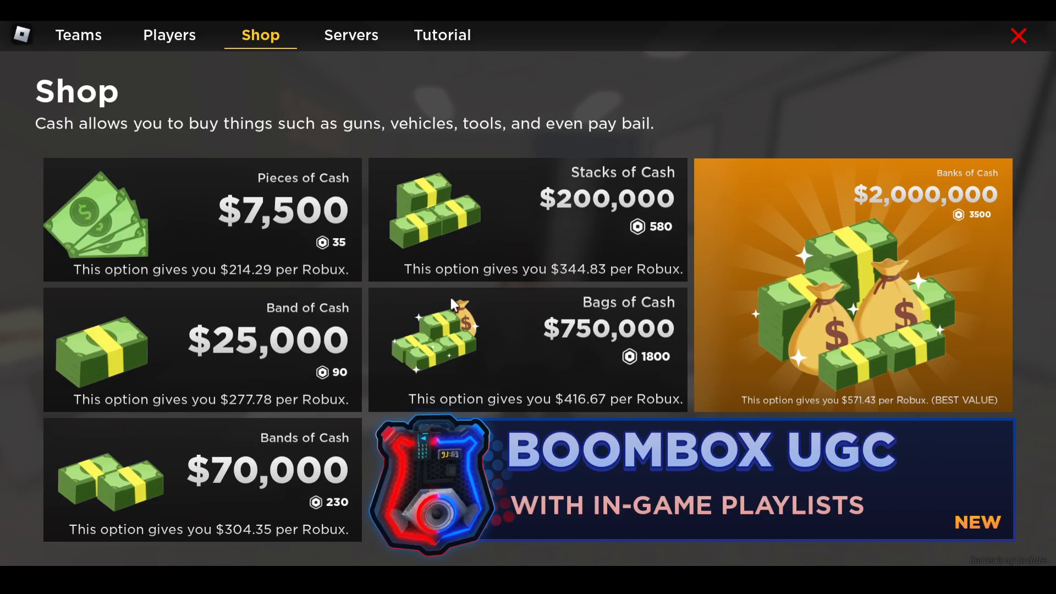
Join the Springfeild Police team with callsign 3658.
left_click(78, 34)
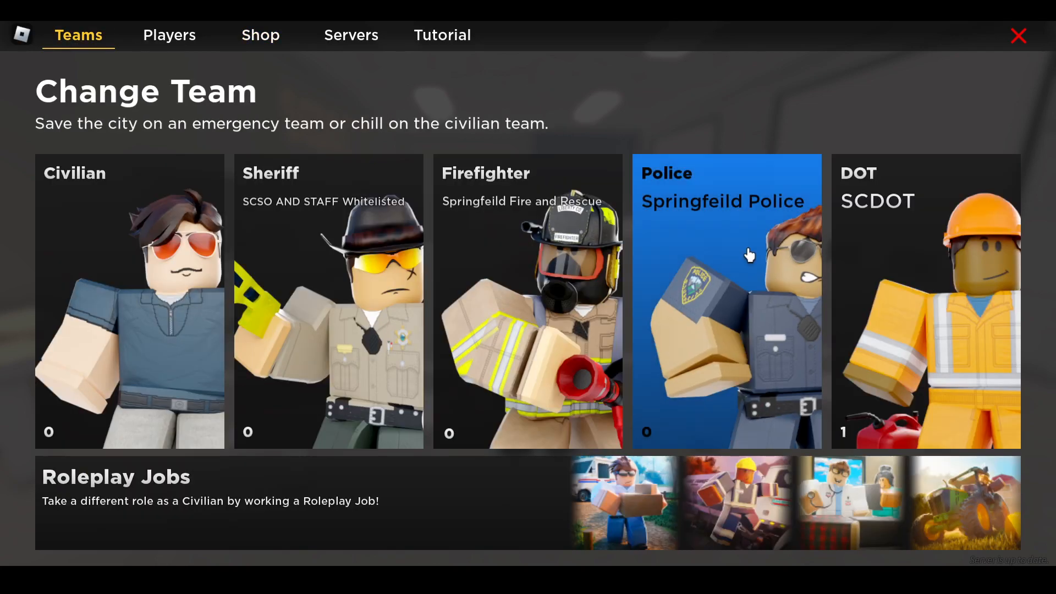
left_click(726, 266)
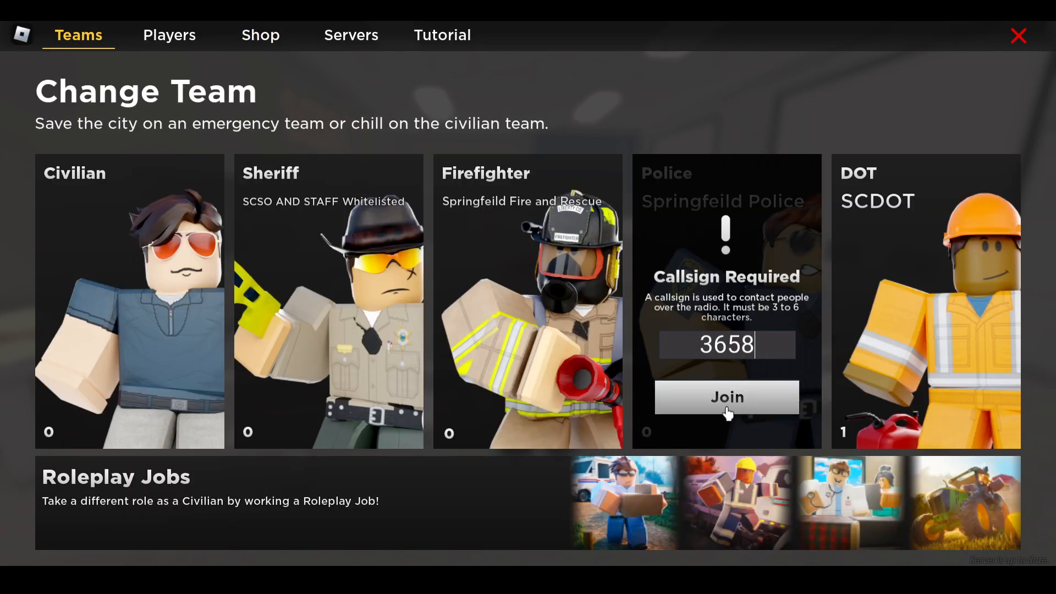
left_click(727, 397)
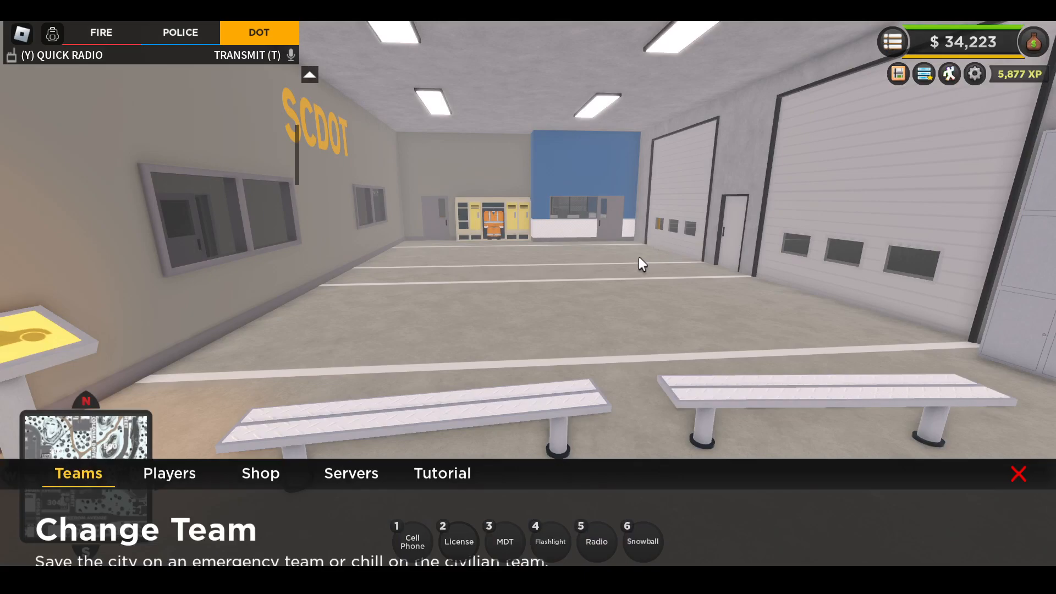
left_click(180, 31)
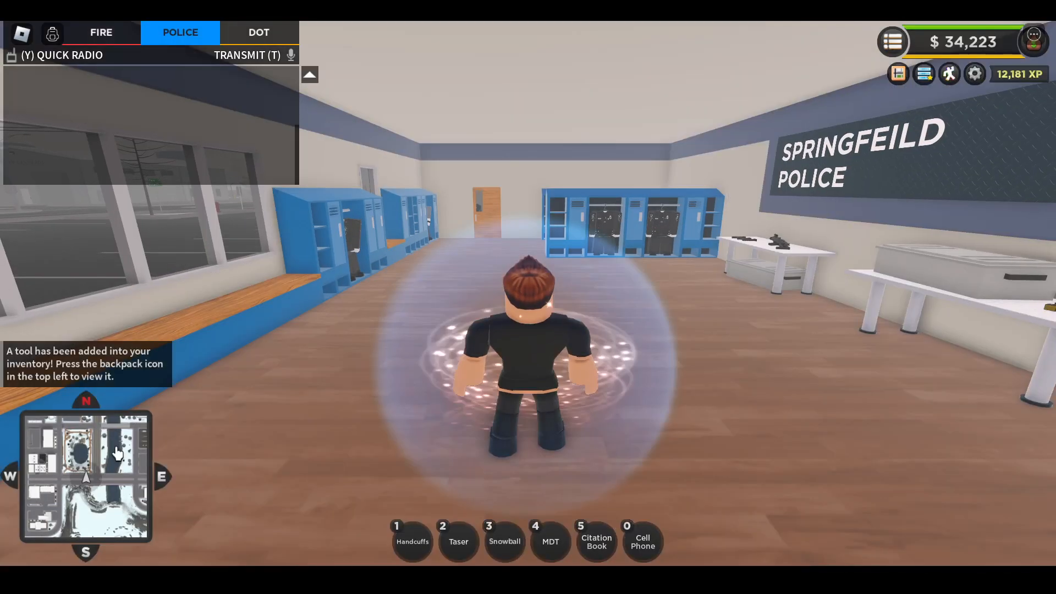
Check the full city map before heading to the vehicle spawn pad.
left_click(116, 453)
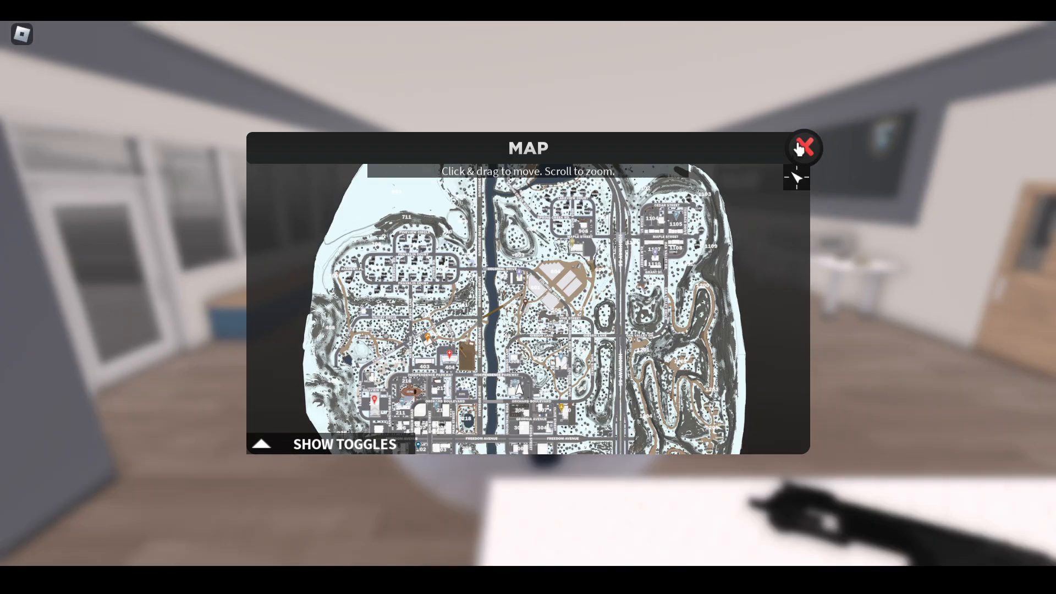
left_click(805, 146)
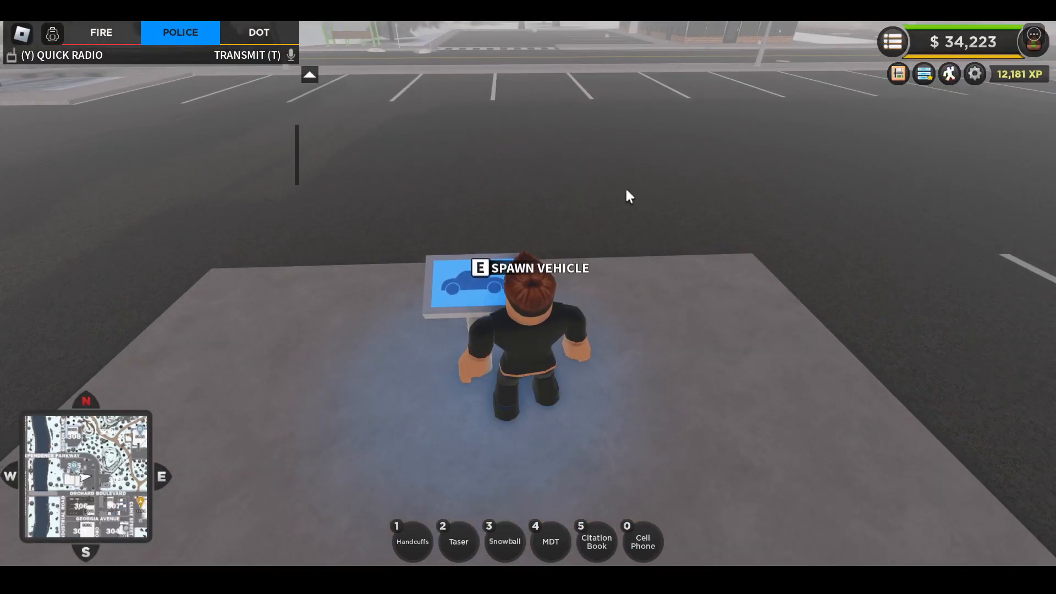
key("e")
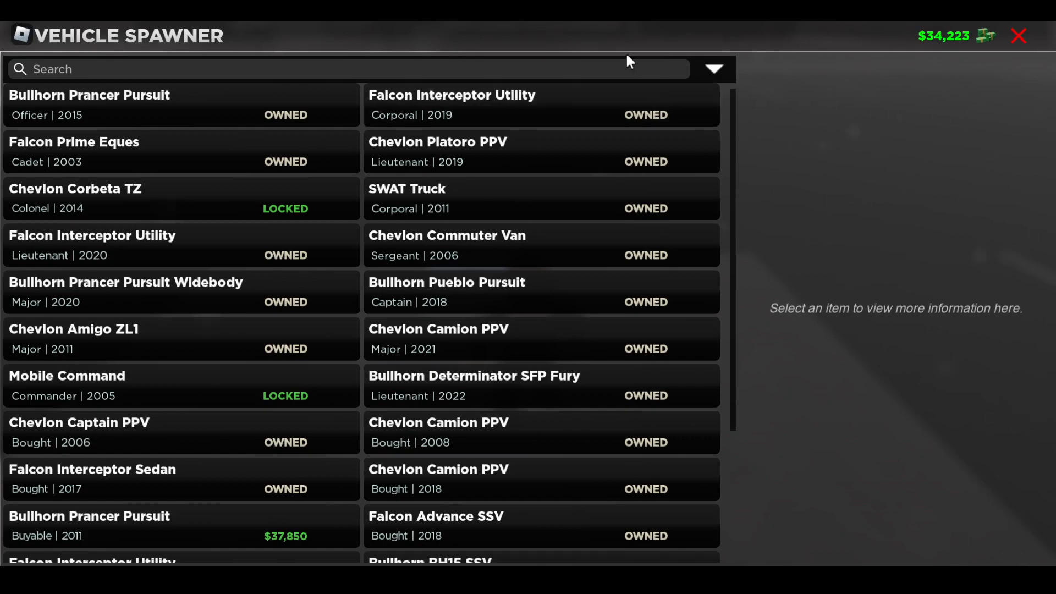
type("ram")
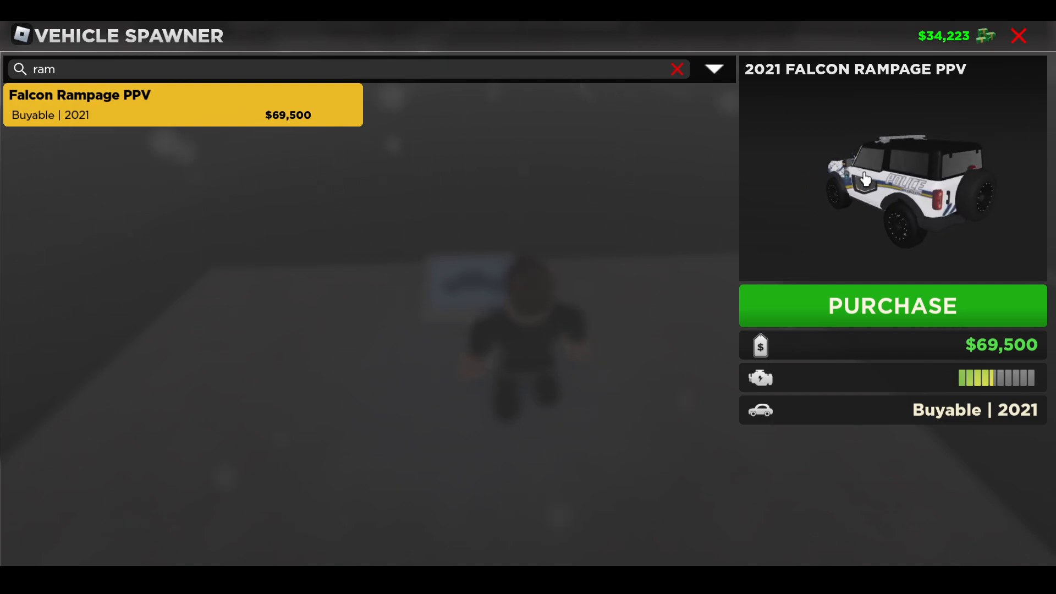
left_click(1019, 35)
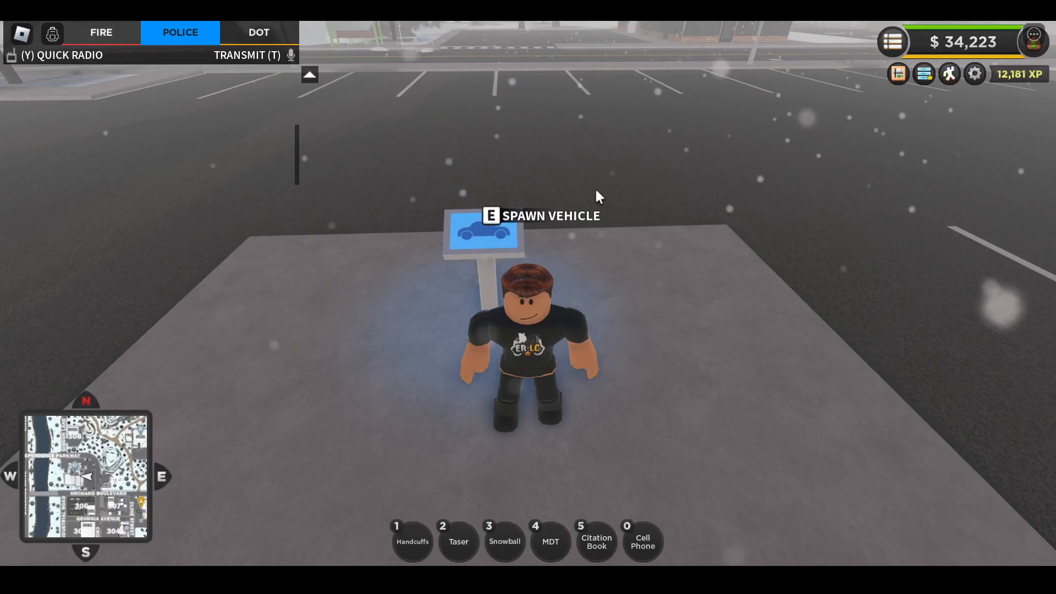
Choose the owned 2021 Chevlon Camion PPV in the Vehicle Spawner and start customizing it.
key("e")
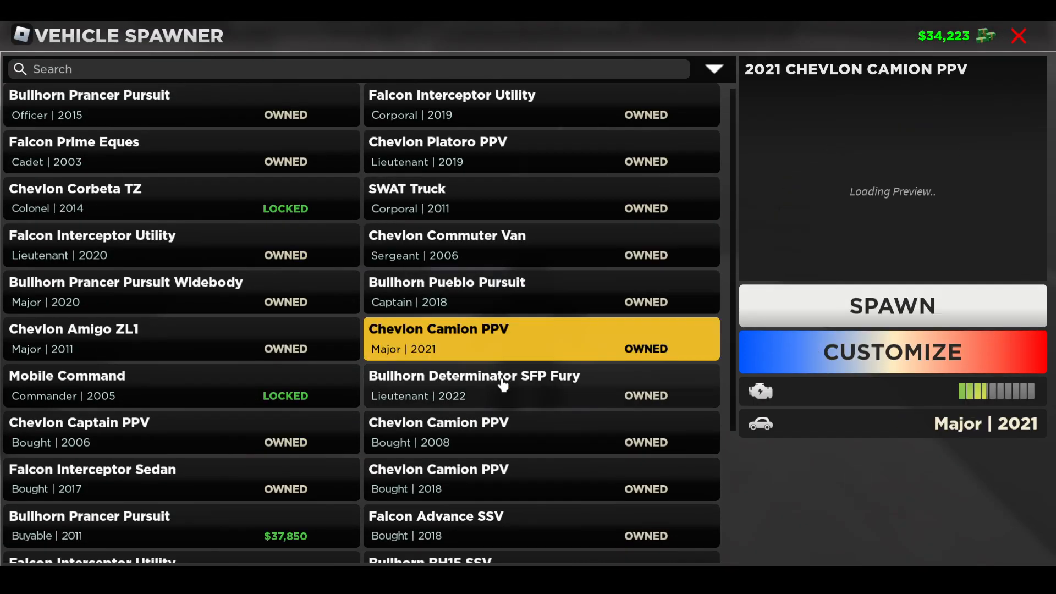
left_click(893, 305)
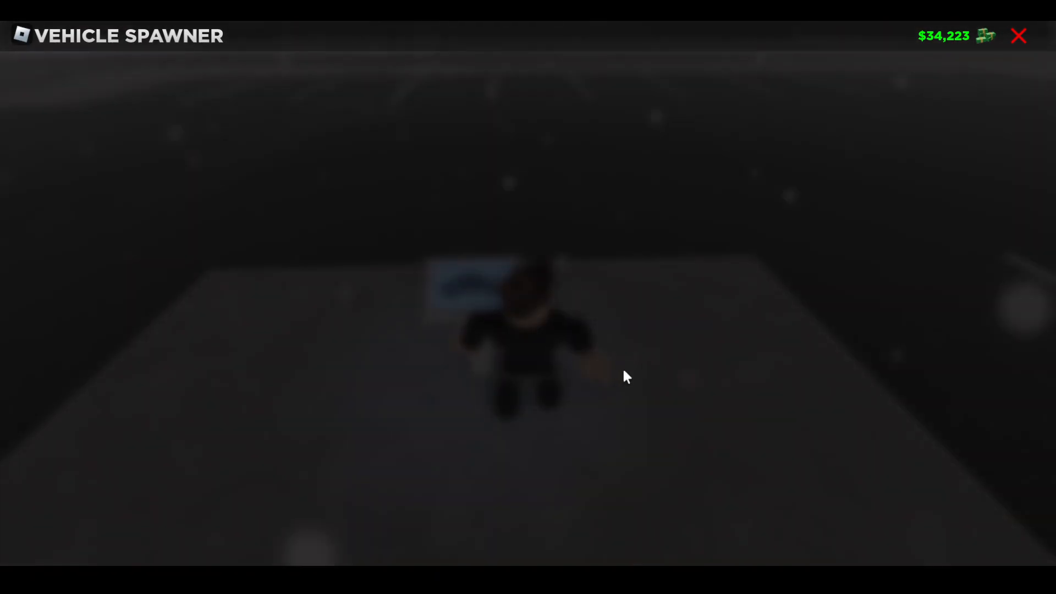
left_click(1017, 36)
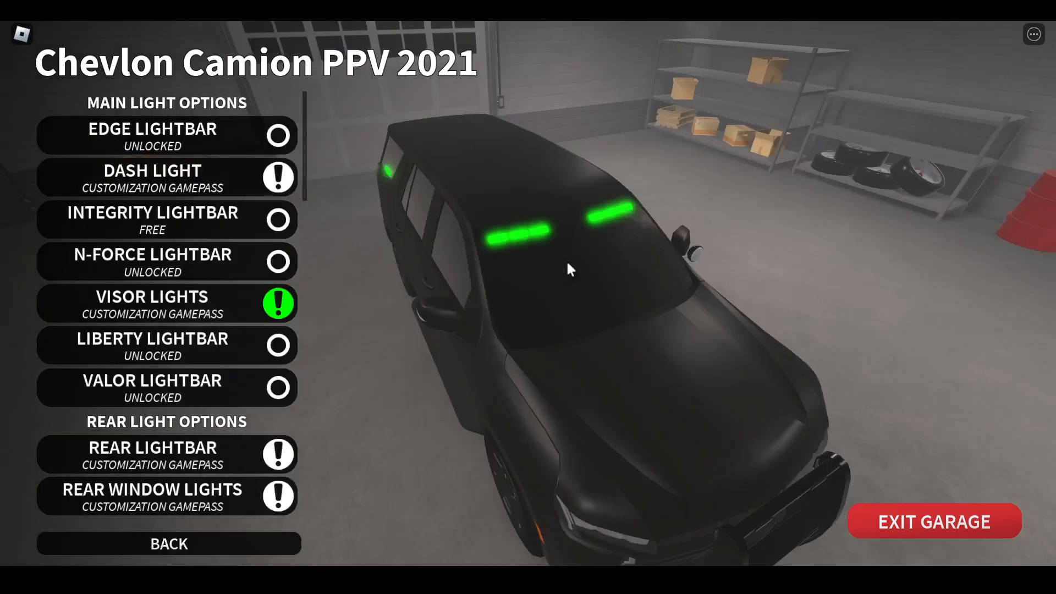
Add the Christmas wreath accessory to the Camion's pushbar.
scroll("down", 3)
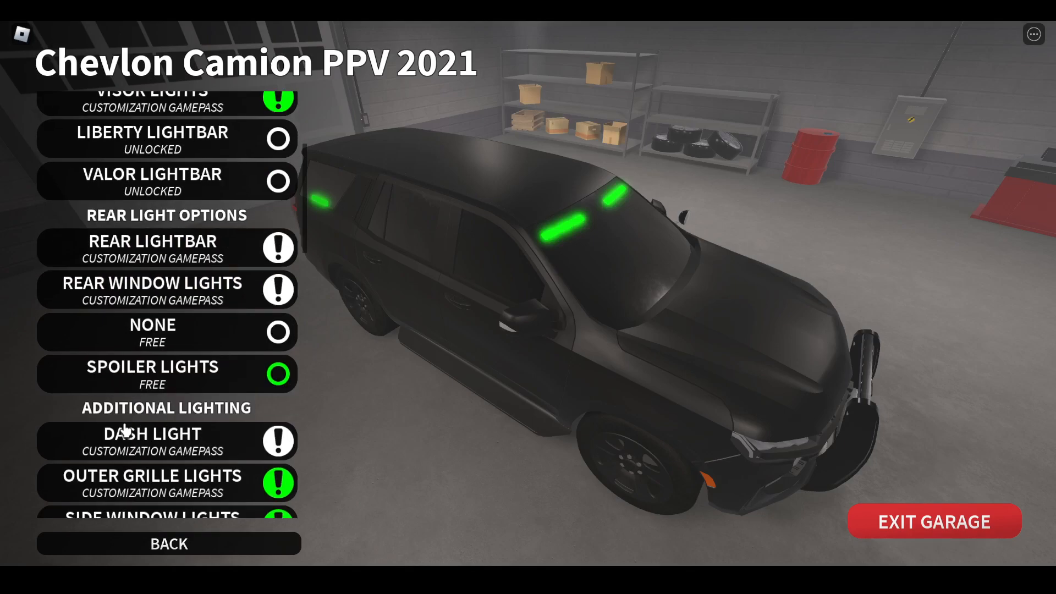
scroll("down", 3)
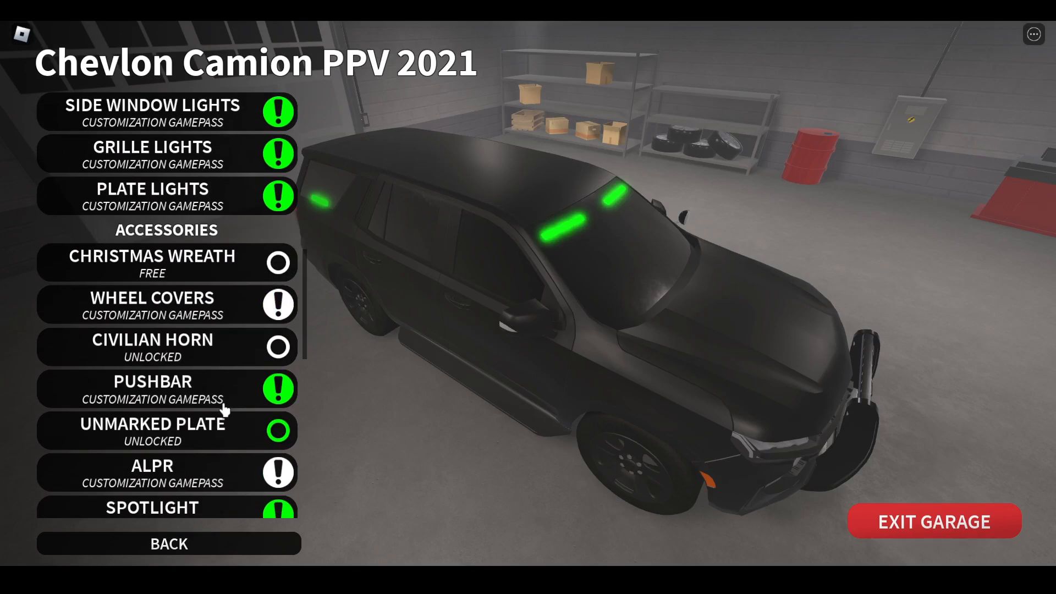
left_click(279, 261)
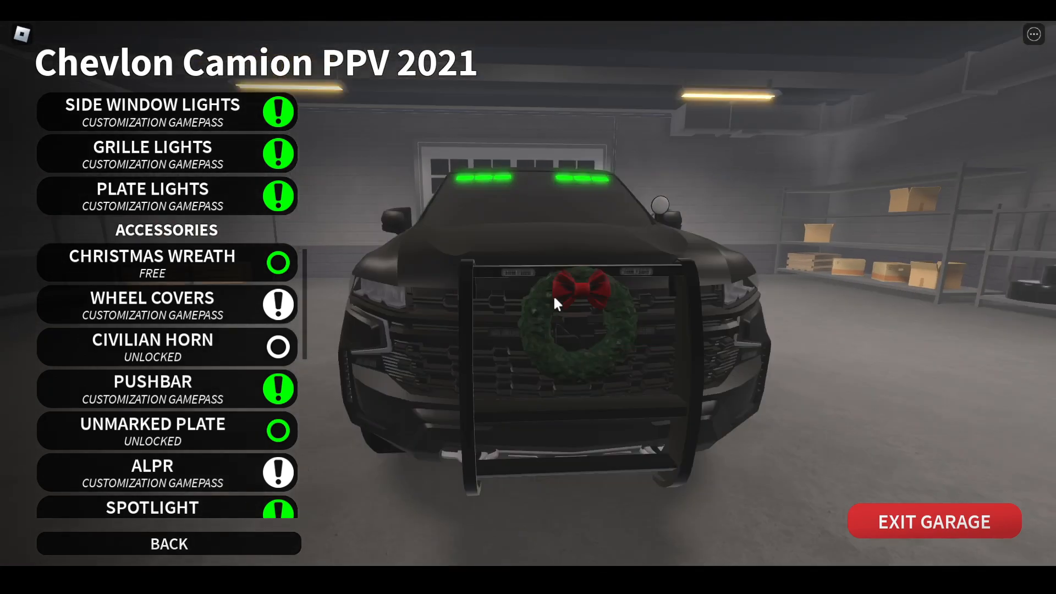
left_click(167, 390)
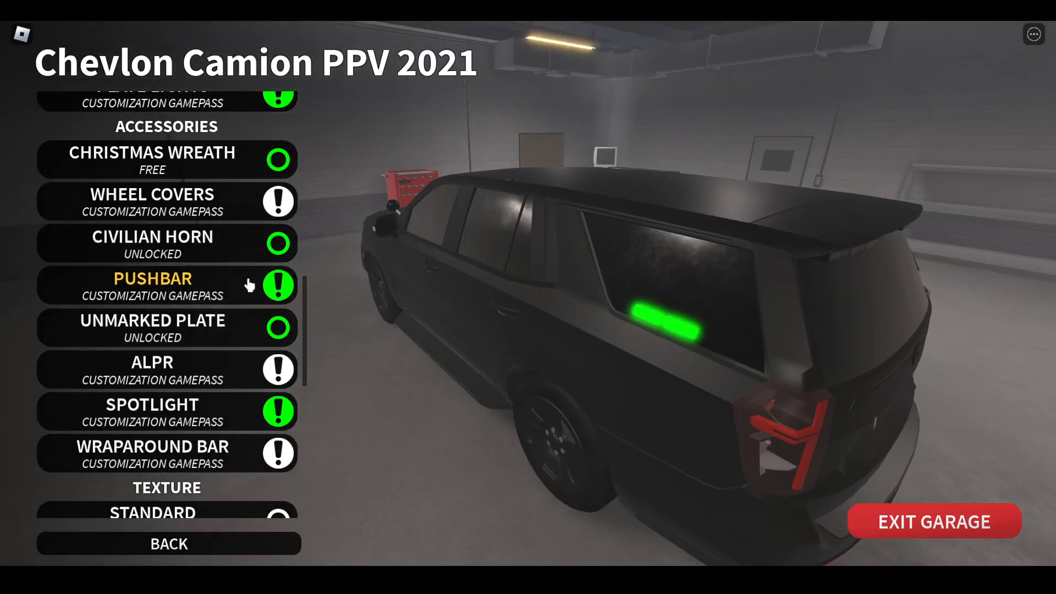
Apply the standard River City police livery and toggle the civilian horn accessory.
scroll("down", 3)
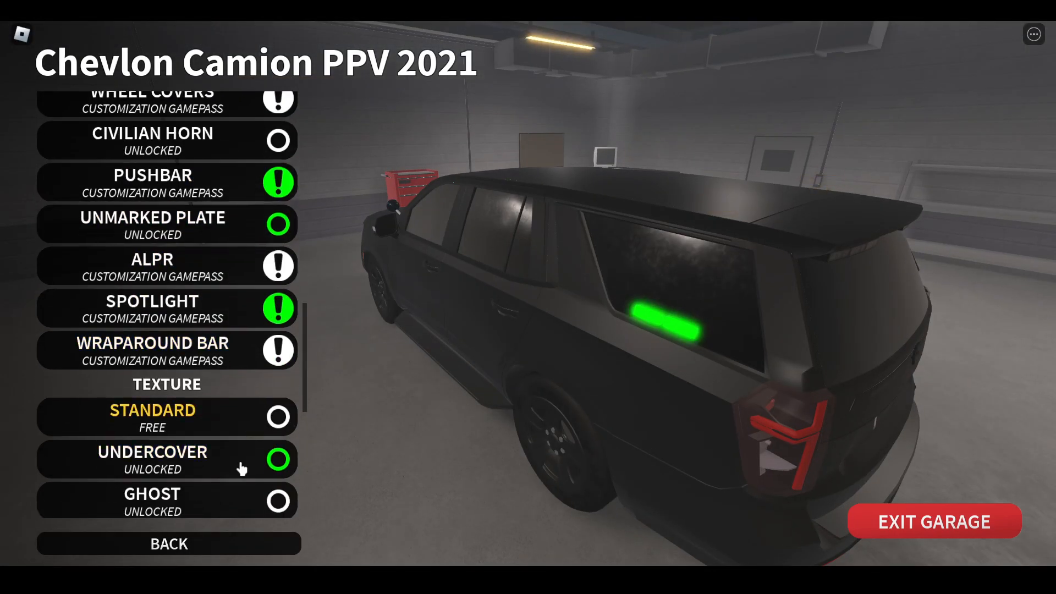
left_click(167, 417)
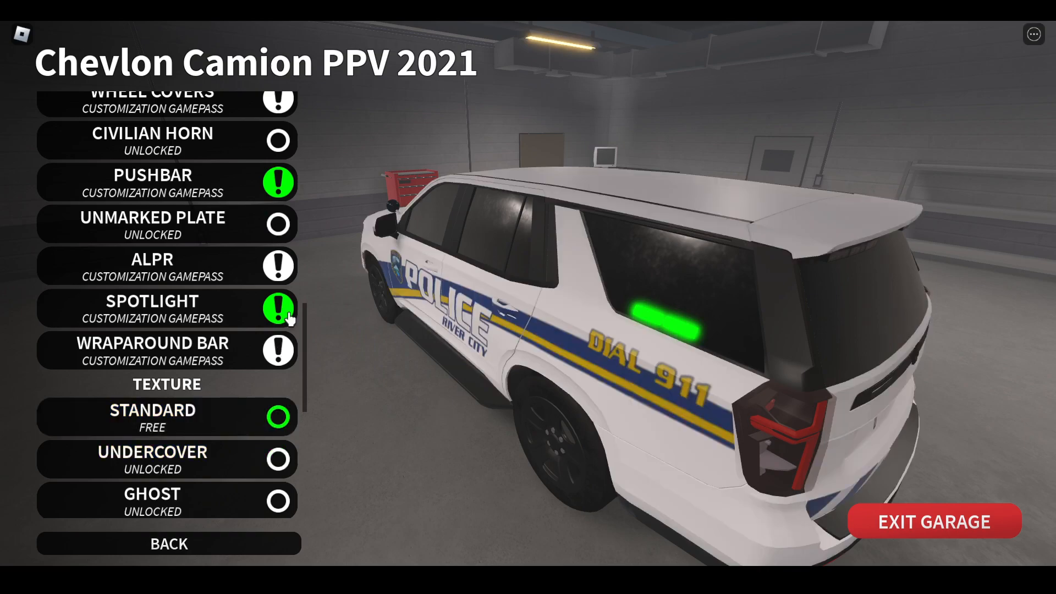
mouse_move(251, 156)
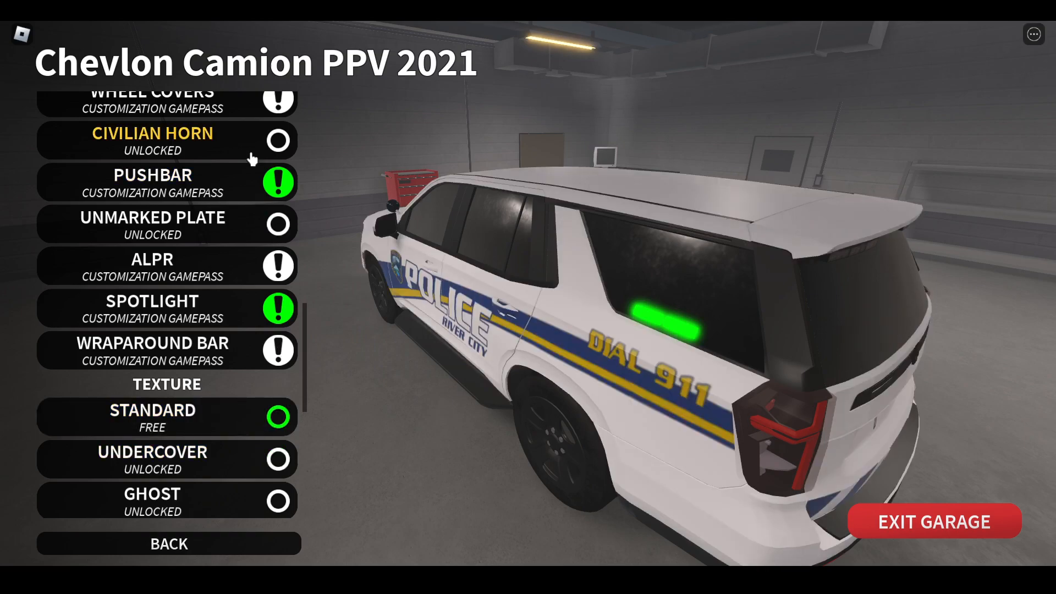
left_click(167, 460)
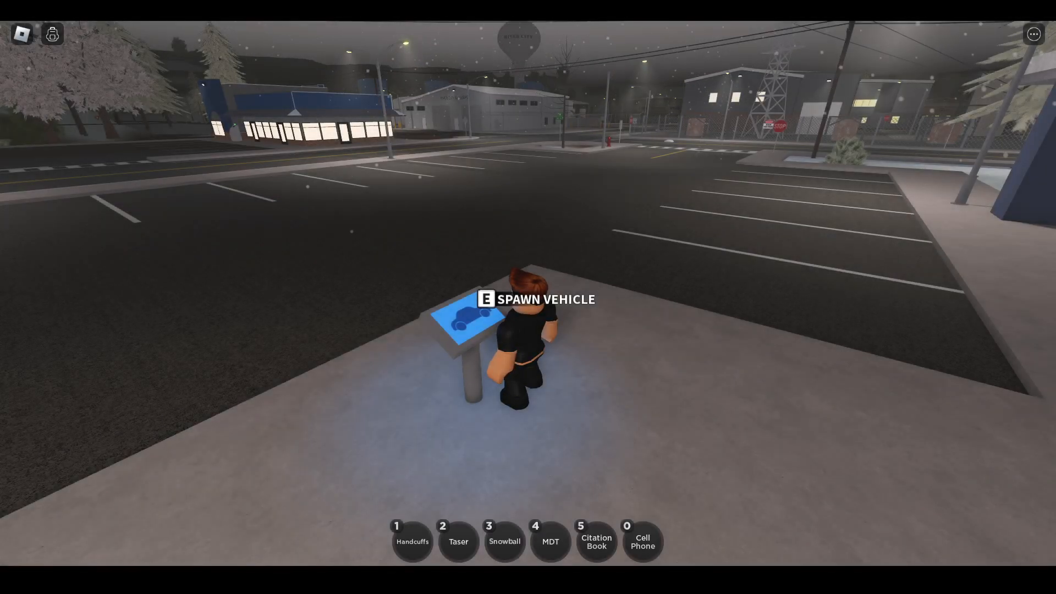
Bring up the Vehicle Spawner at the kiosk, then the Roblox game menu's Settings.
key("e")
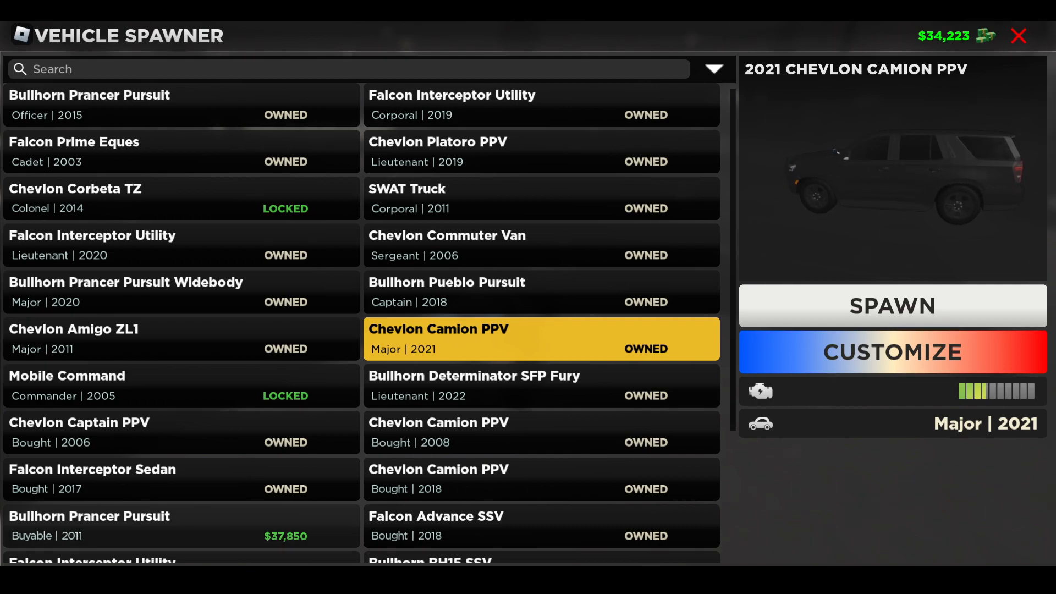
key("Escape")
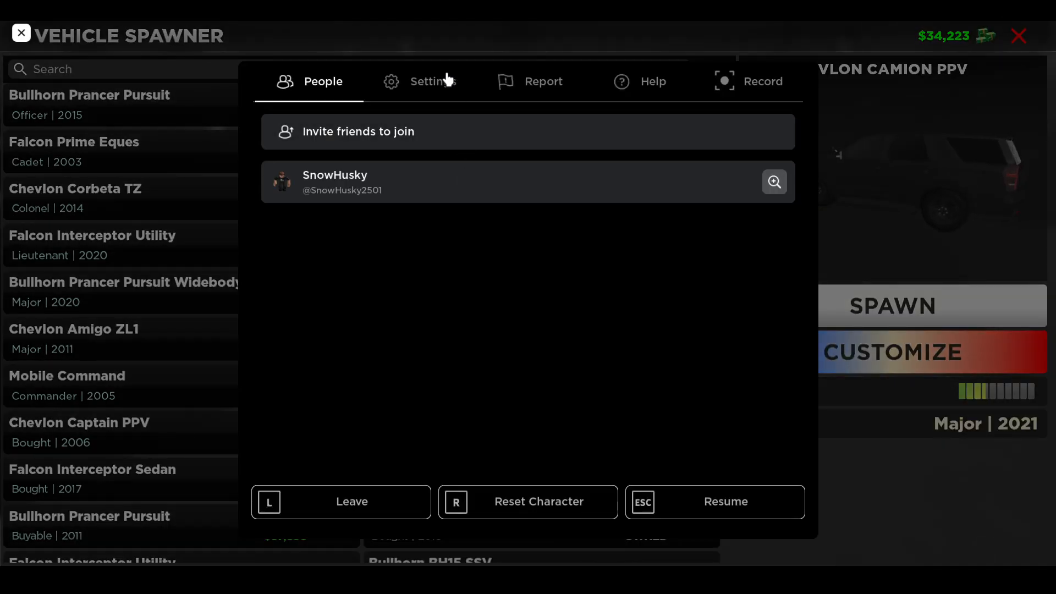
left_click(433, 82)
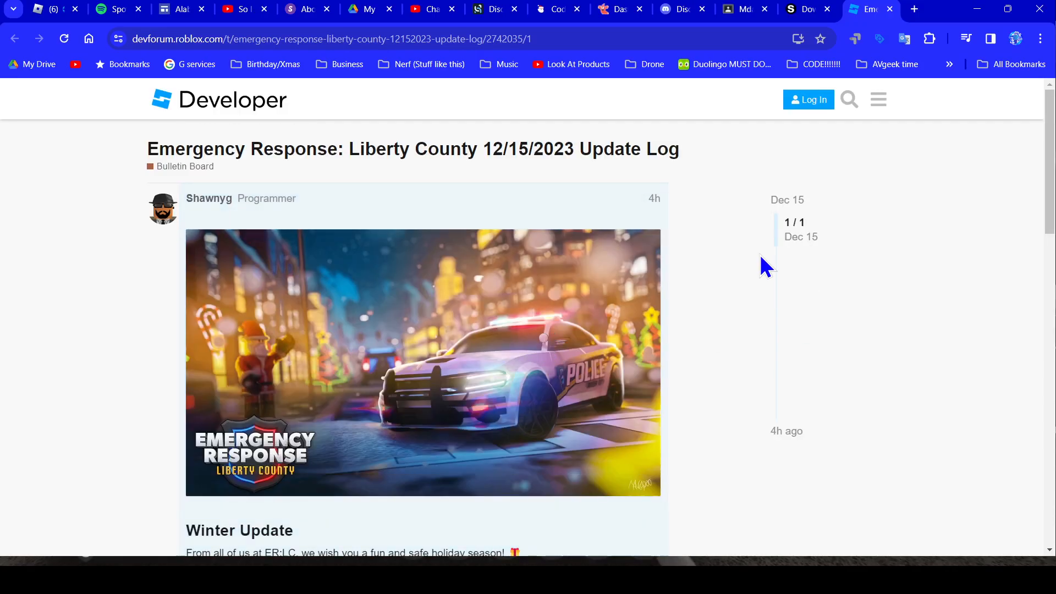
Scroll the DevForum update log down to the Bug Fixes & Improvements section.
scroll("down", 3)
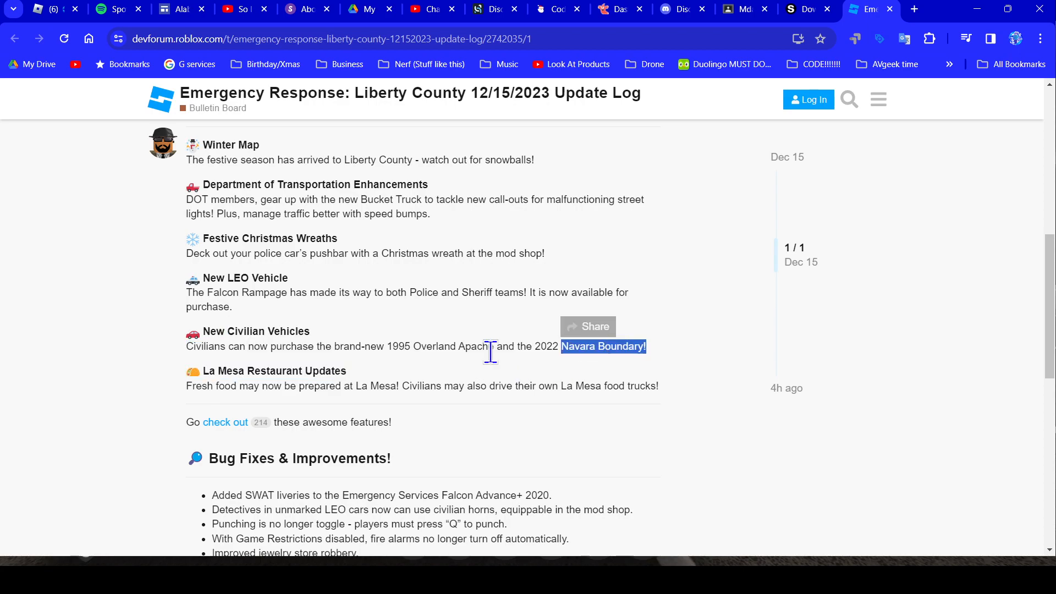
scroll("down", 3)
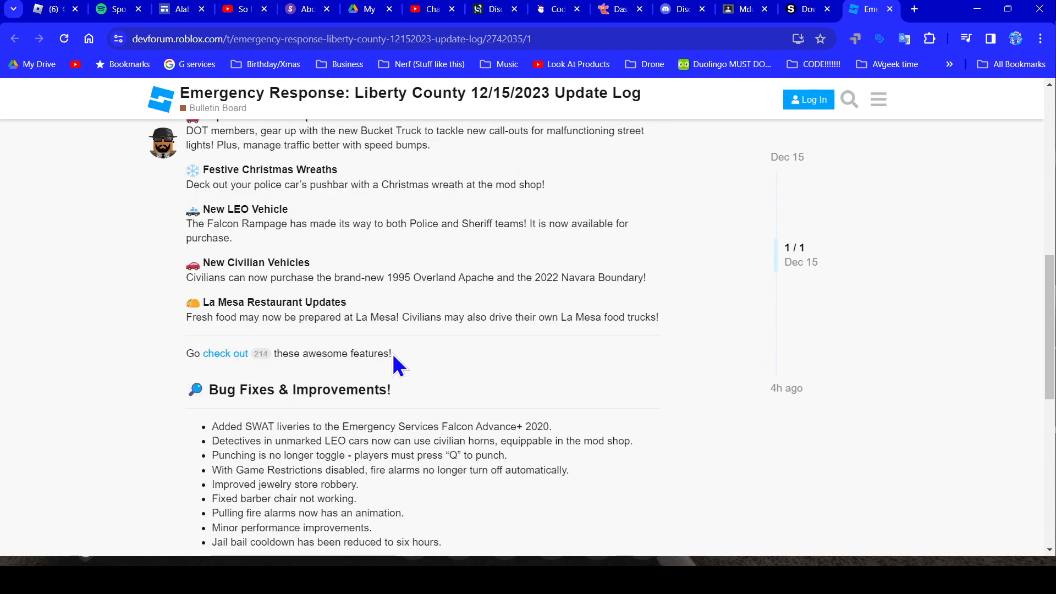
scroll("down", 3)
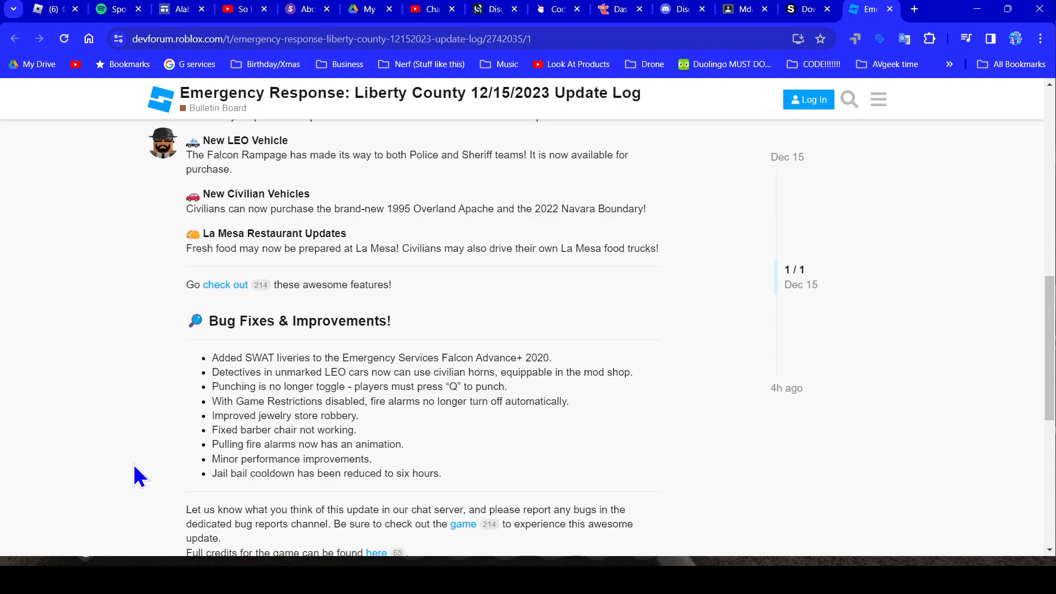
scroll("down", 3)
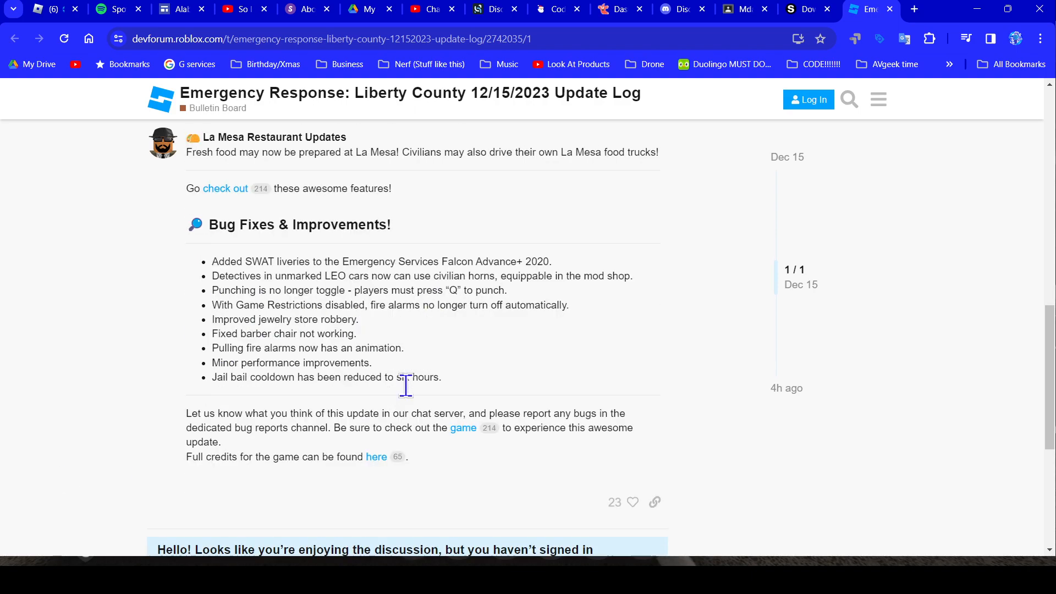
scroll("up", 3)
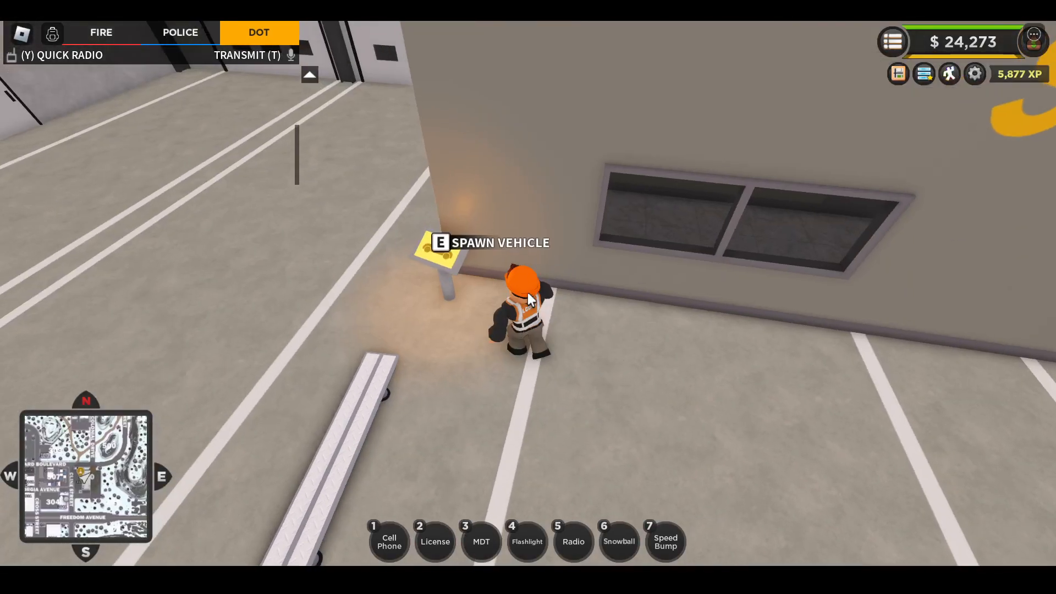
Spawn the Salt Truck and switch on its warning and flood lights.
key("e")
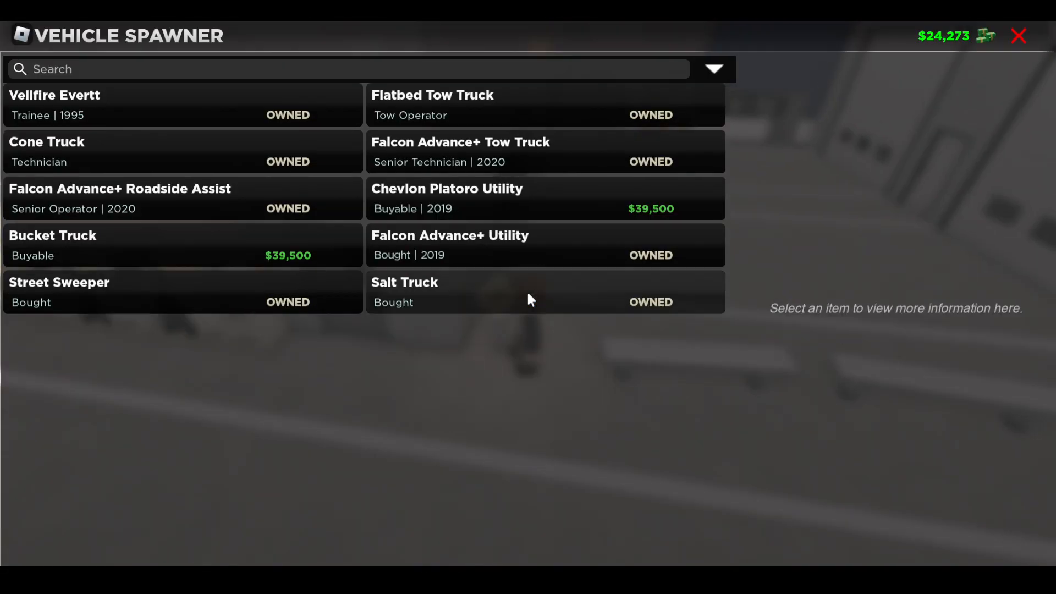
left_click(528, 292)
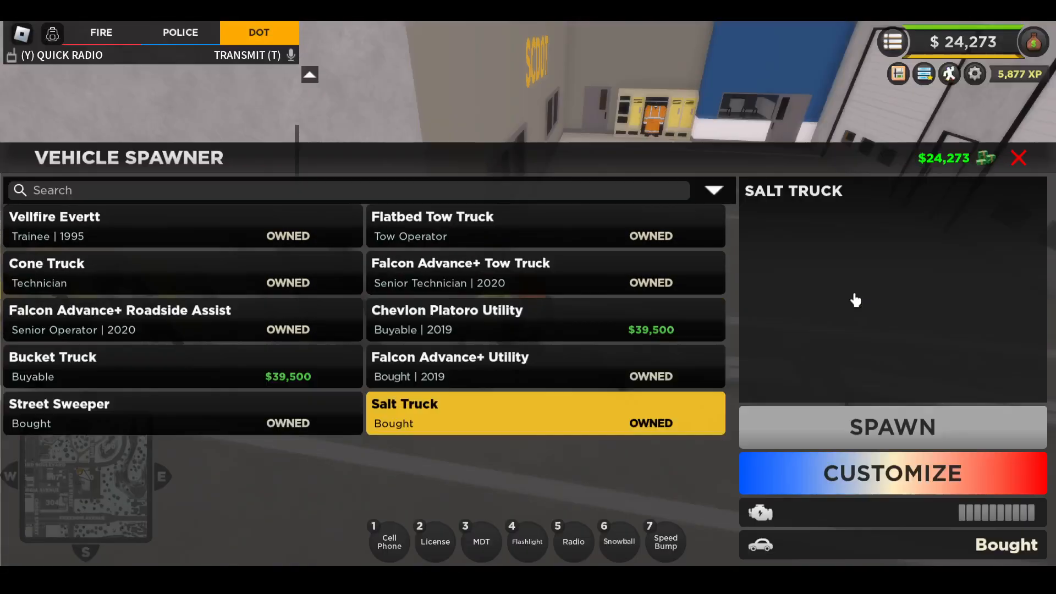
left_click(892, 426)
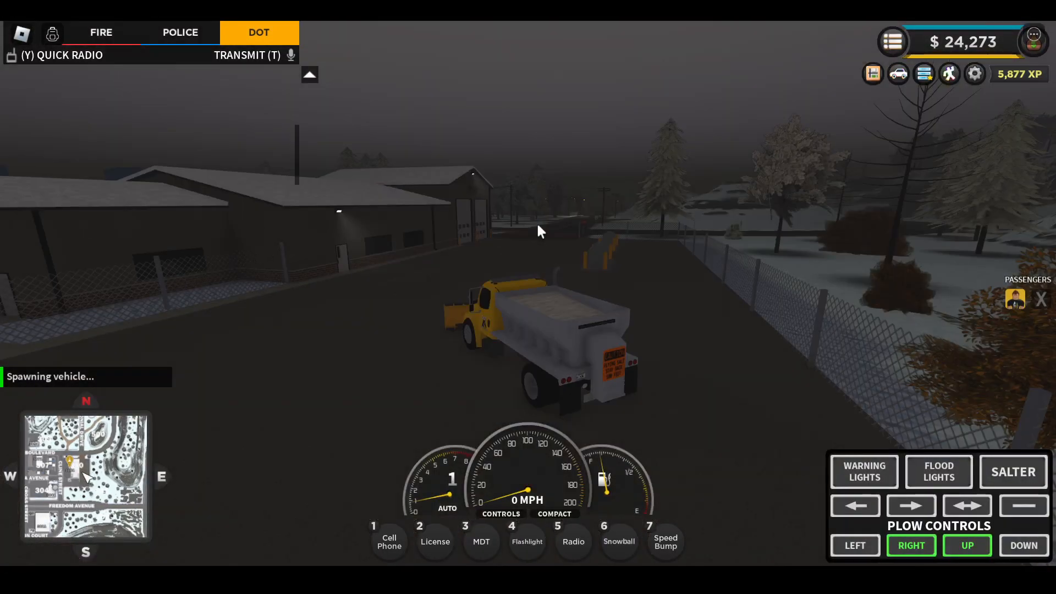
left_click(865, 471)
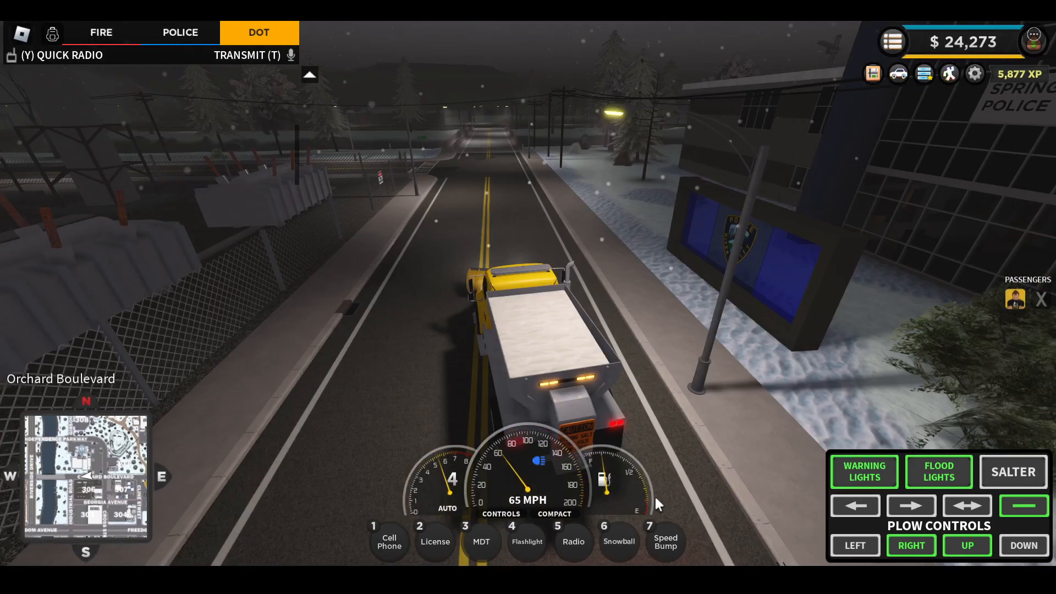
Lower the salt truck's plow onto the road once under 30 MPH.
left_click(1013, 471)
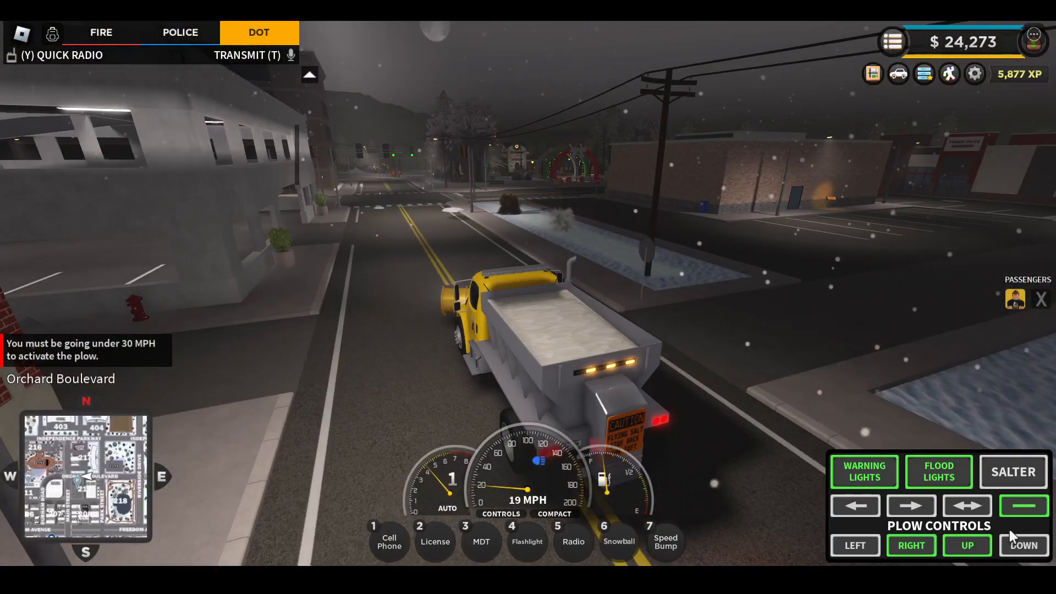
left_click(1013, 471)
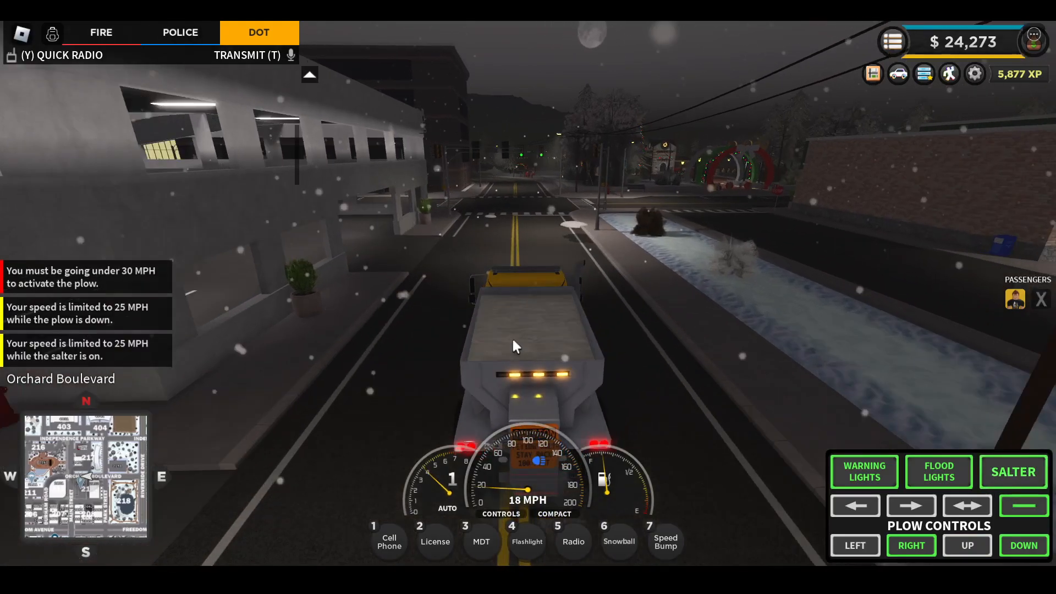